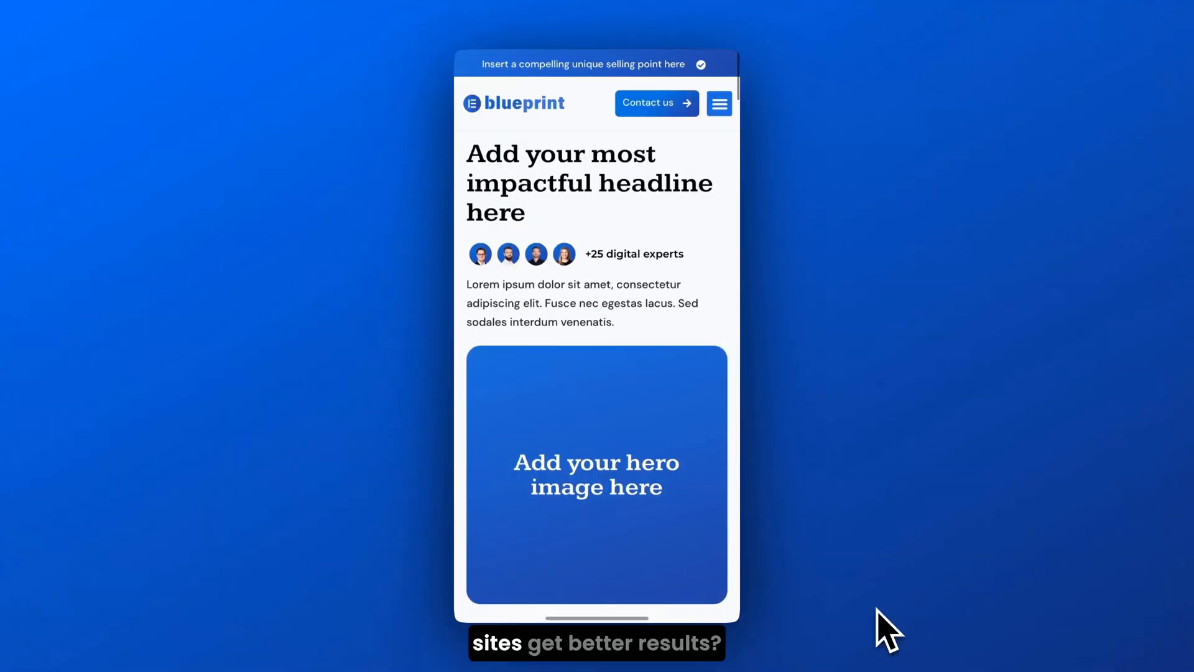
# Scroll through the Blueprint demo homepage sections and the Northbound agency services page.
pyautogui.scroll(-3)
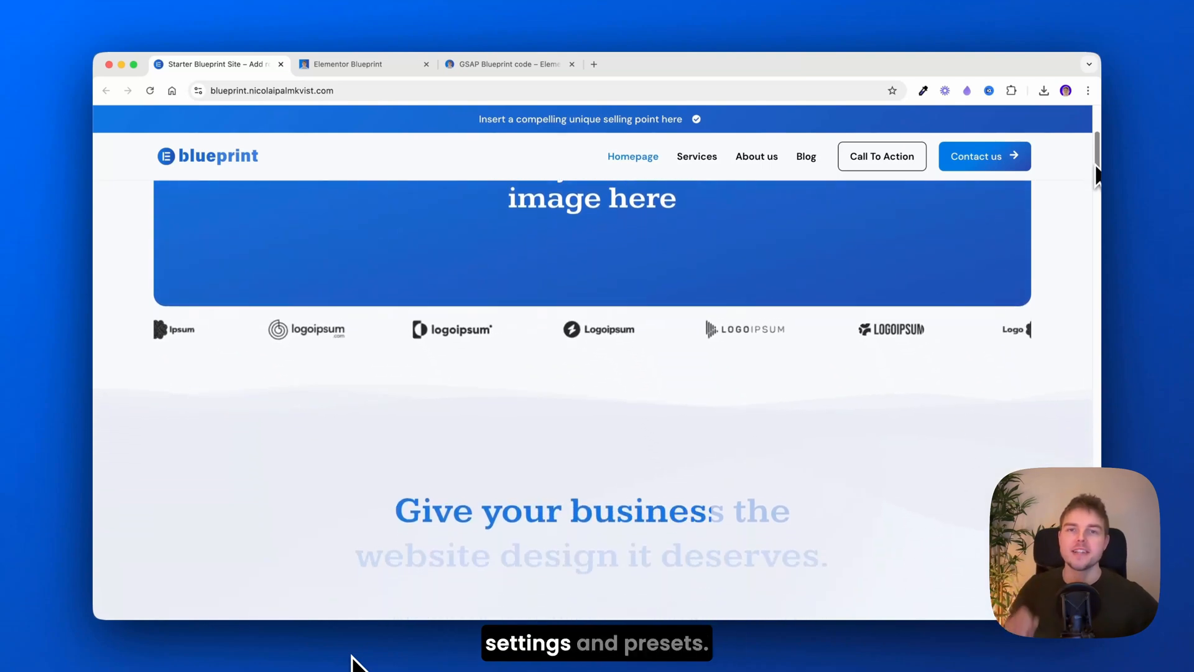
pyautogui.scroll(-3)
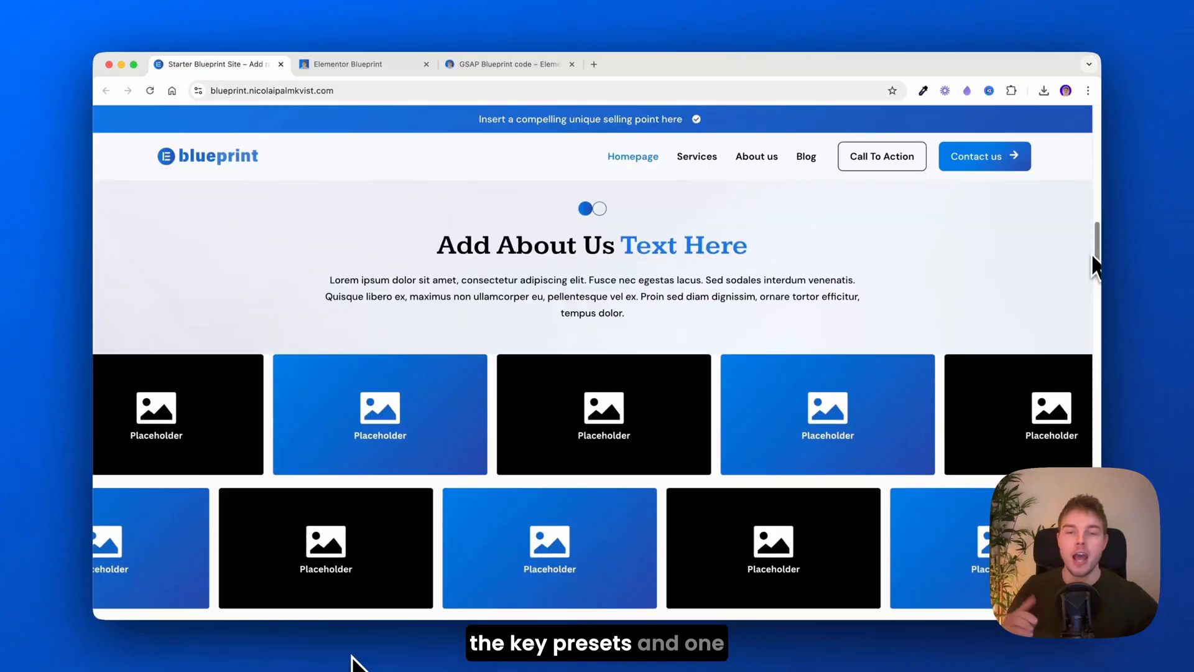
pyautogui.scroll(-3)
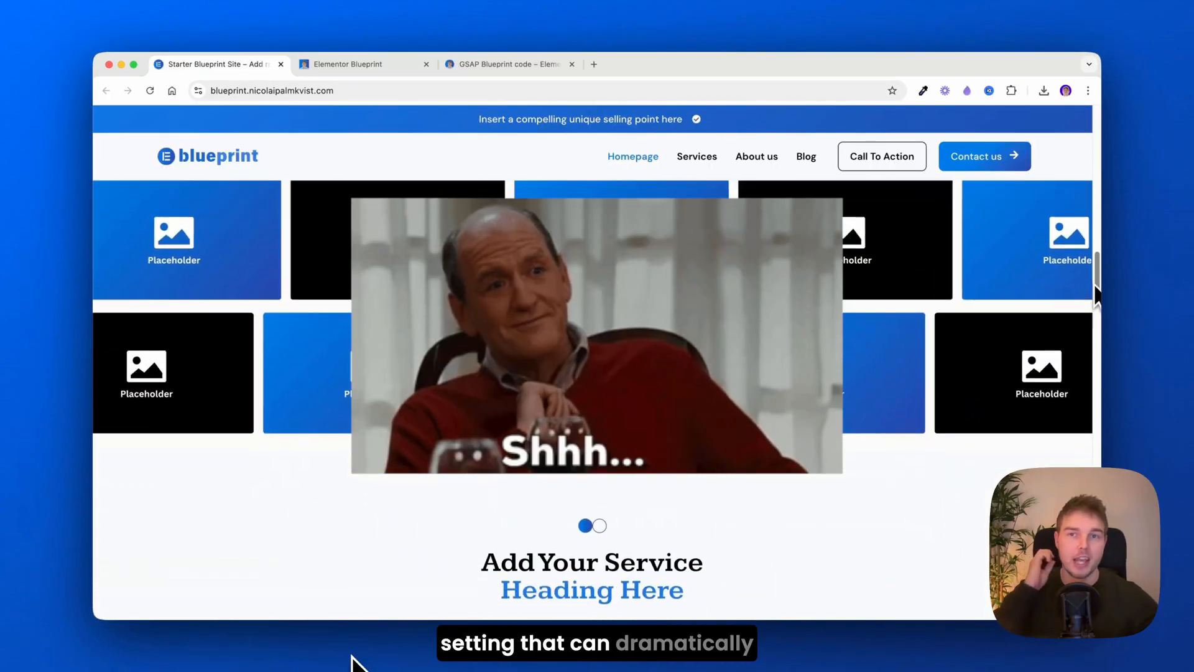
pyautogui.scroll(-3)
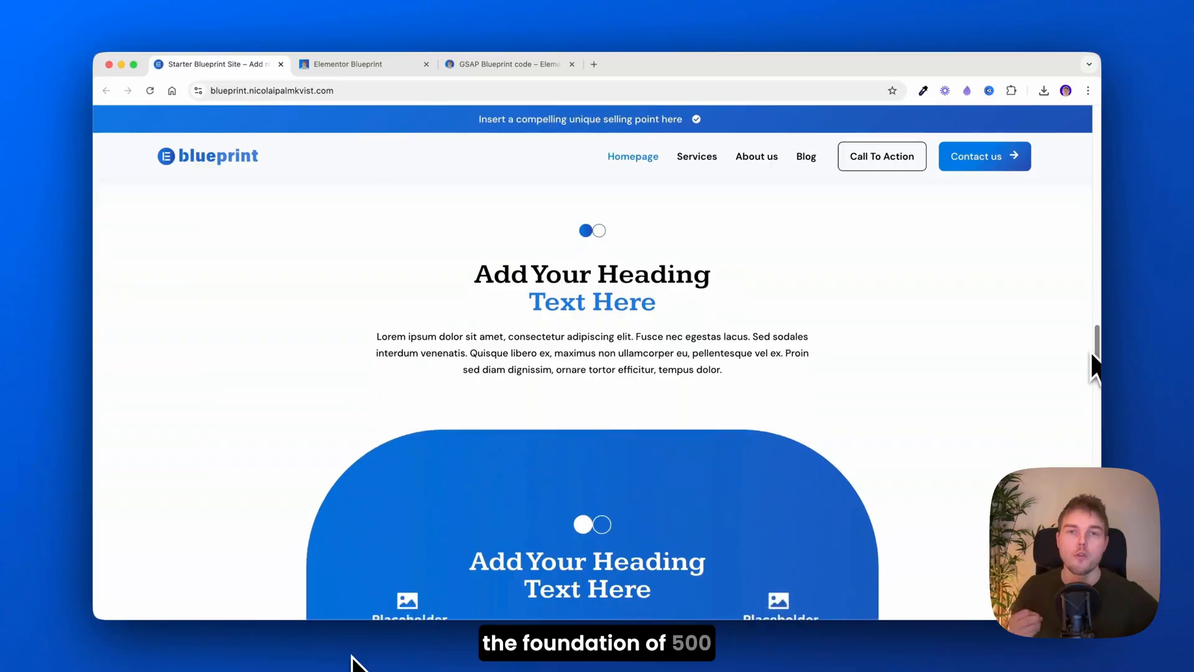
pyautogui.scroll(-3)
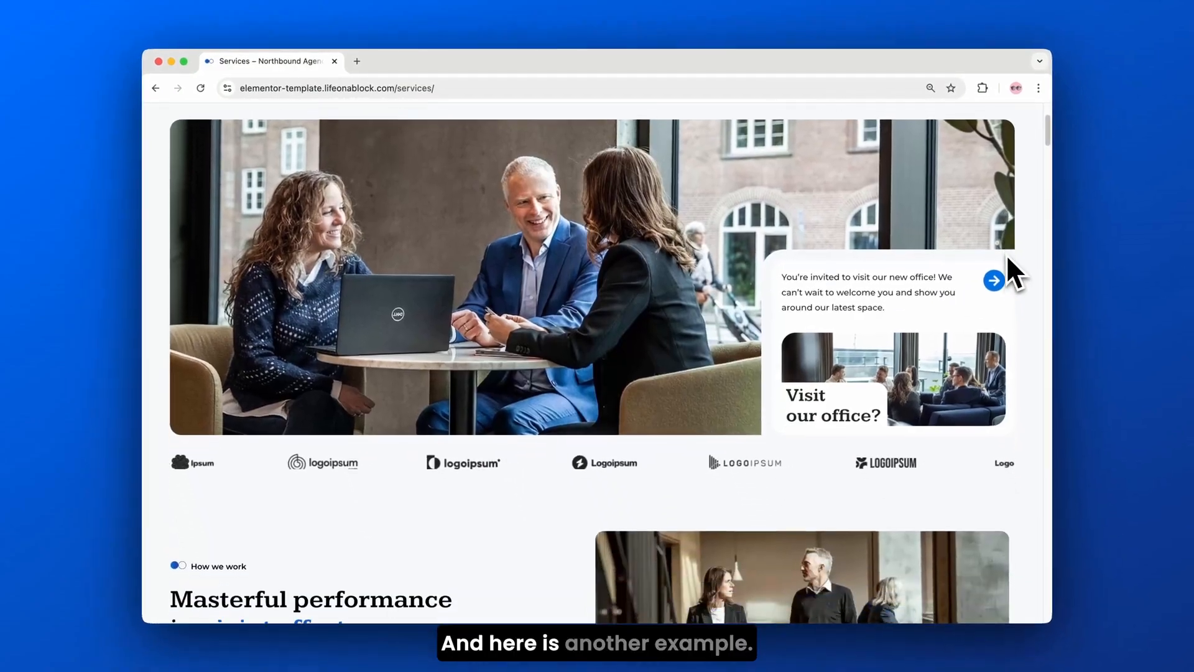
pyautogui.scroll(-3)
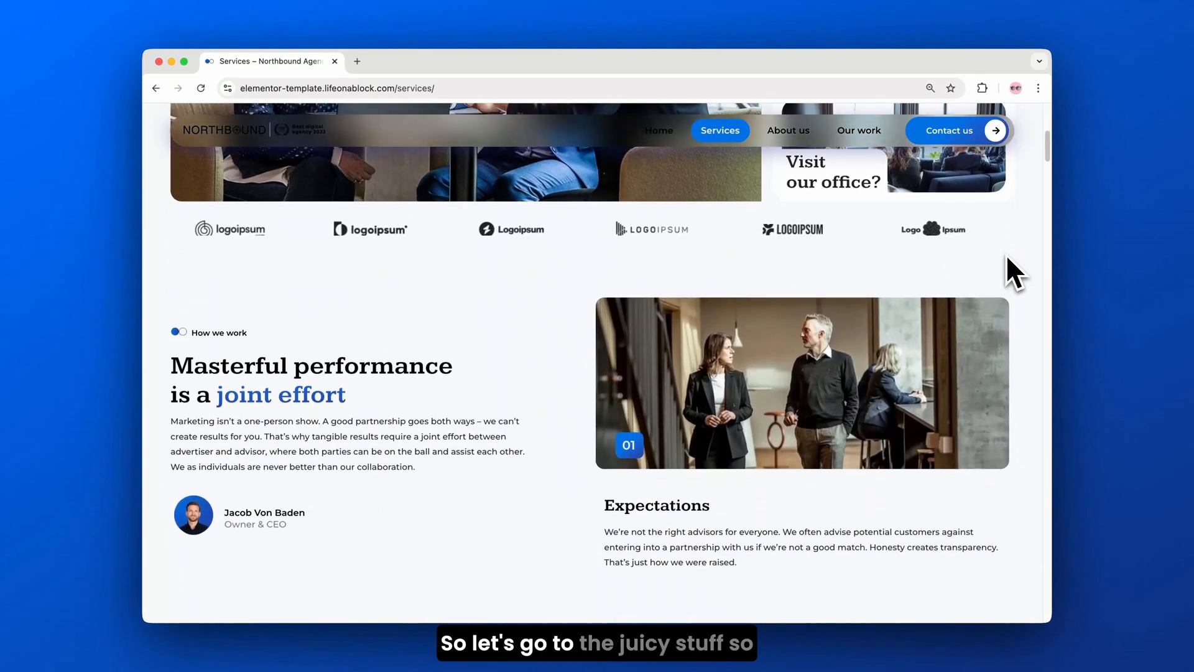
pyautogui.scroll(-3)
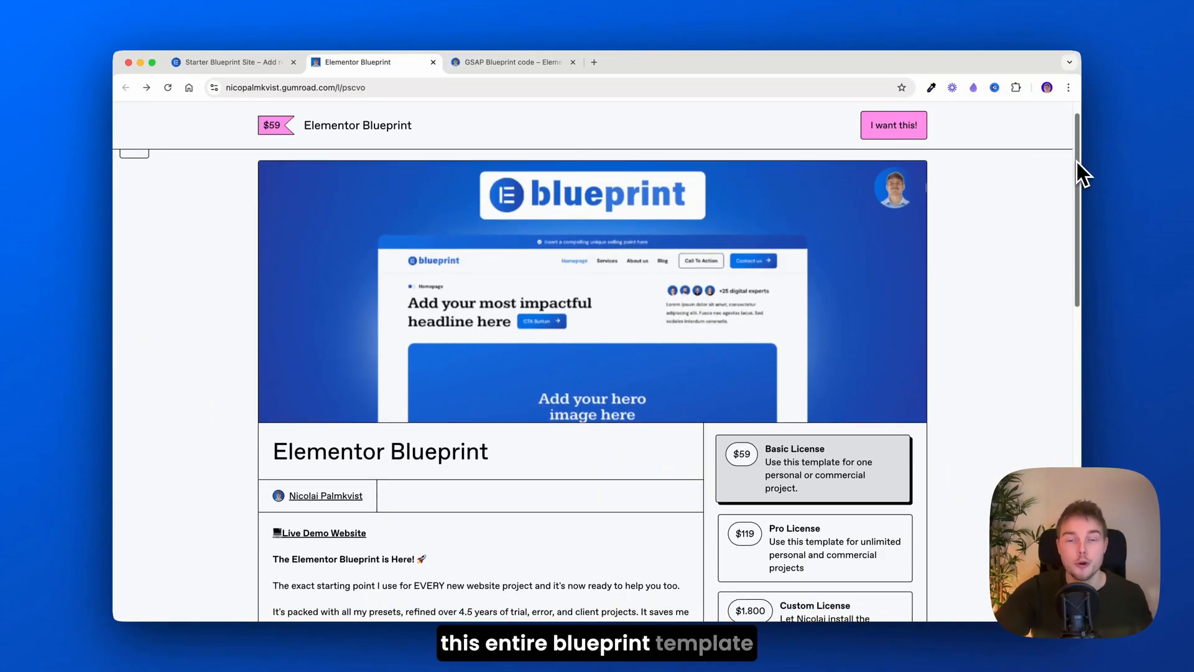
# Scroll the Gumroad Blueprint listing to view its description and three license tiers.
pyautogui.scroll(-3)
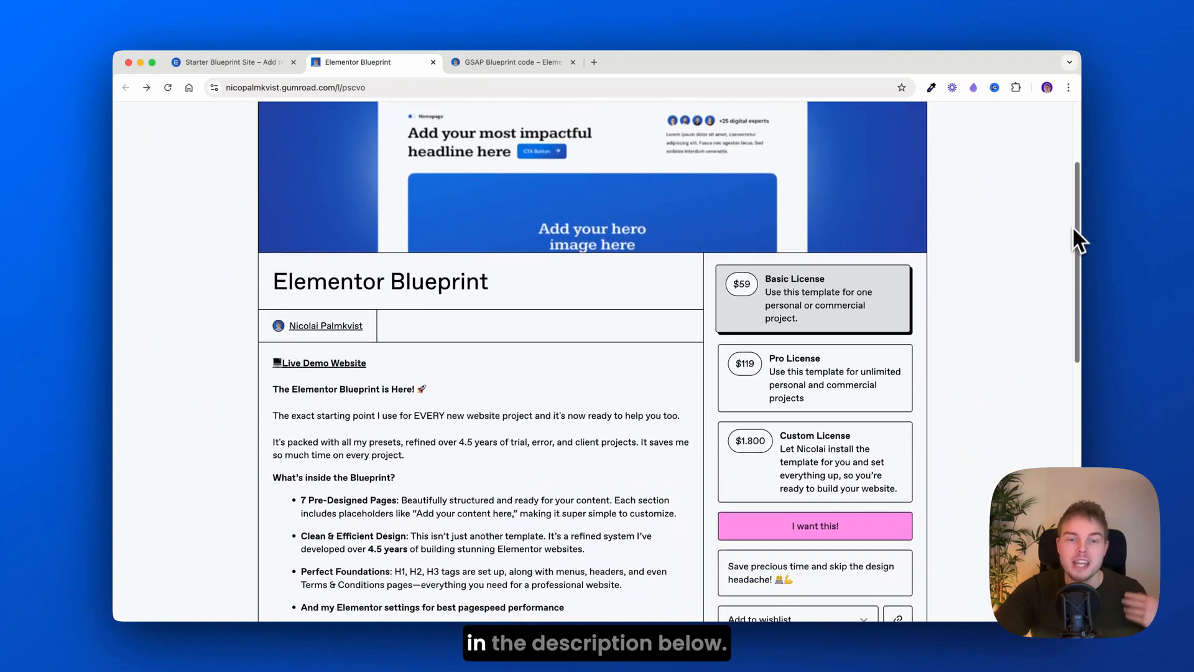
pyautogui.click(228, 61)
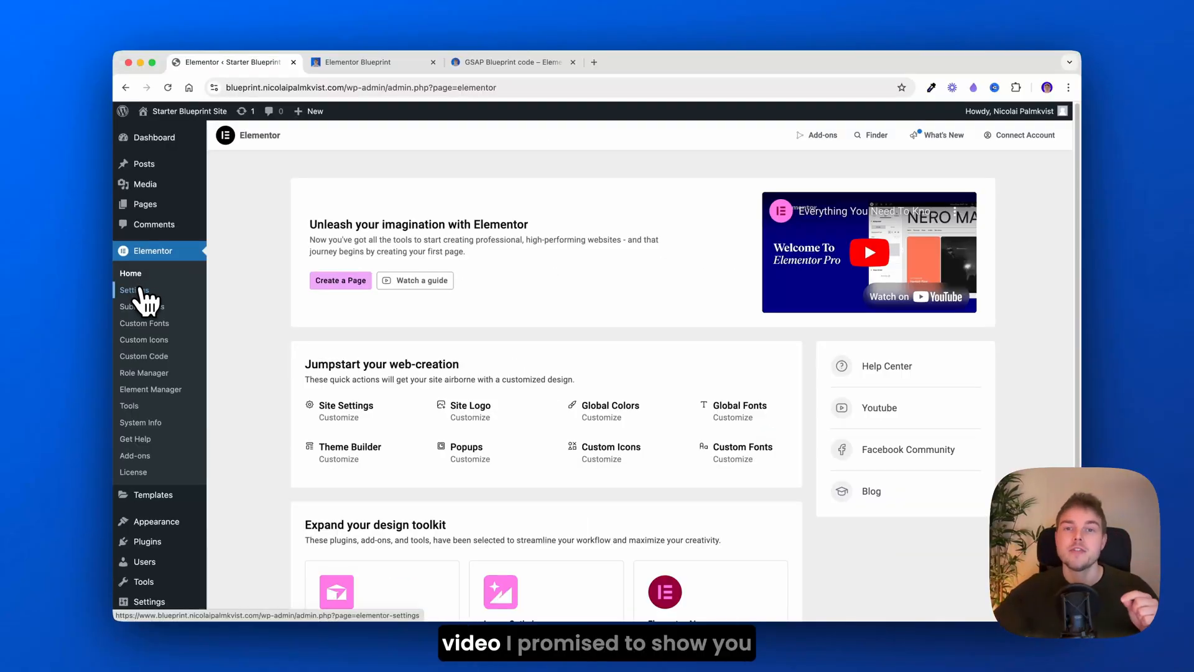
# Go to Elementor Settings and open the Element Manager widget list.
pyautogui.click(135, 289)
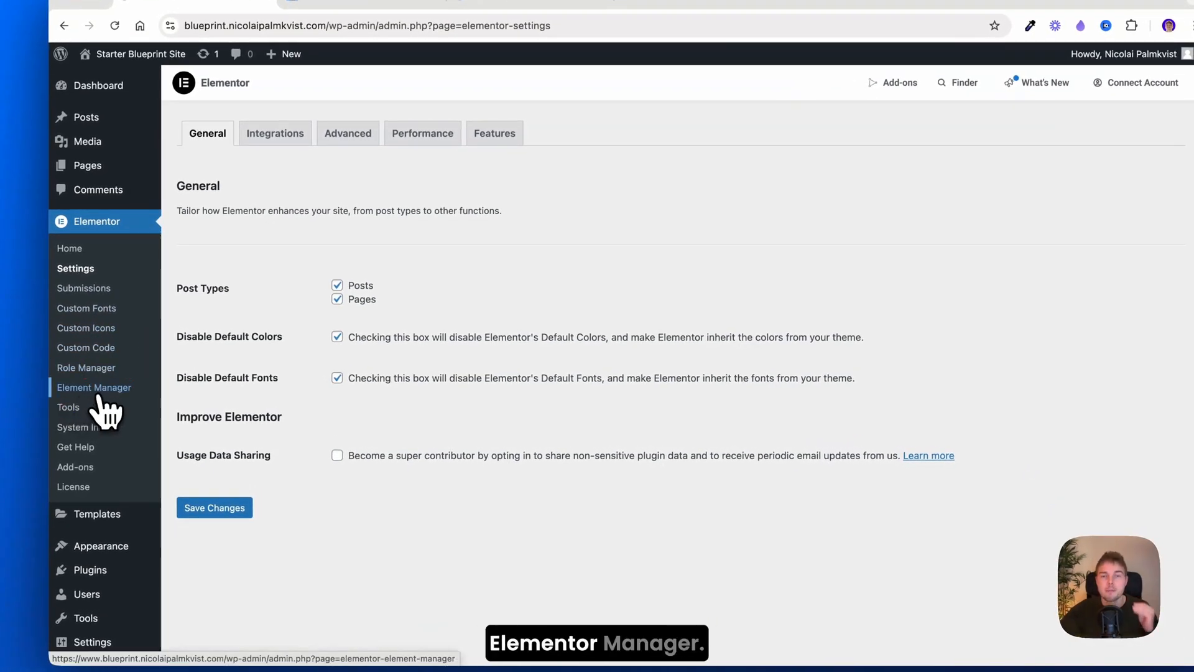
pyautogui.click(94, 387)
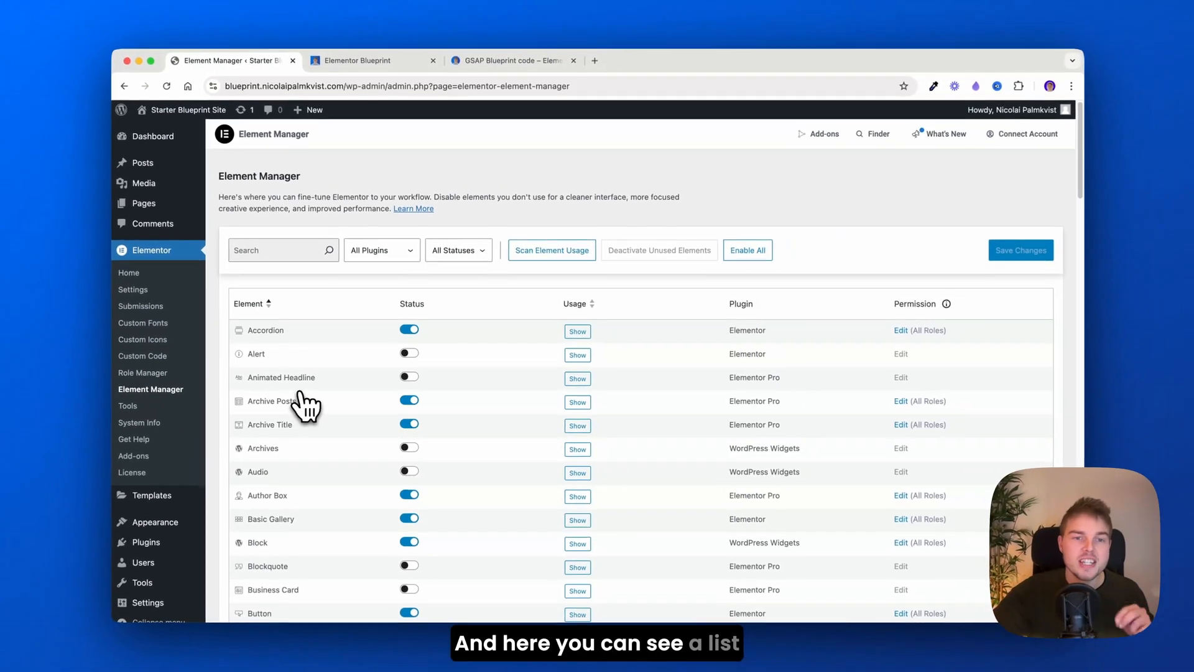
pyautogui.moveTo(288, 560)
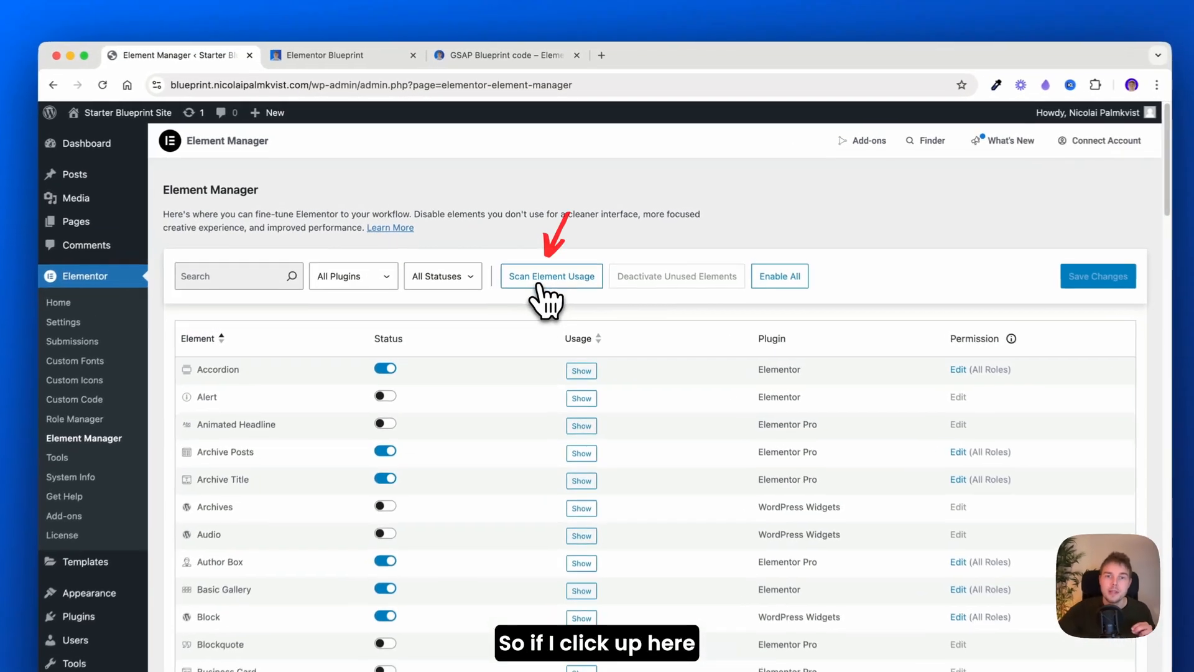
# Scan element usage, sort by usage, and scroll to the widgets used 0 times.
pyautogui.click(550, 276)
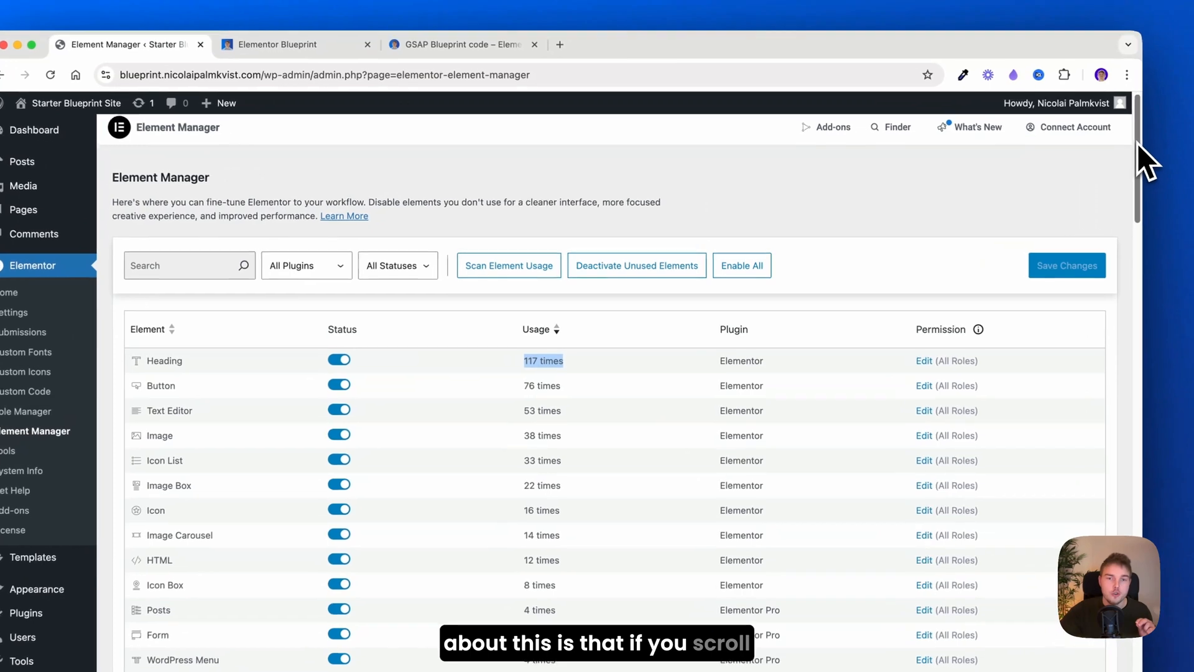
pyautogui.scroll(-3)
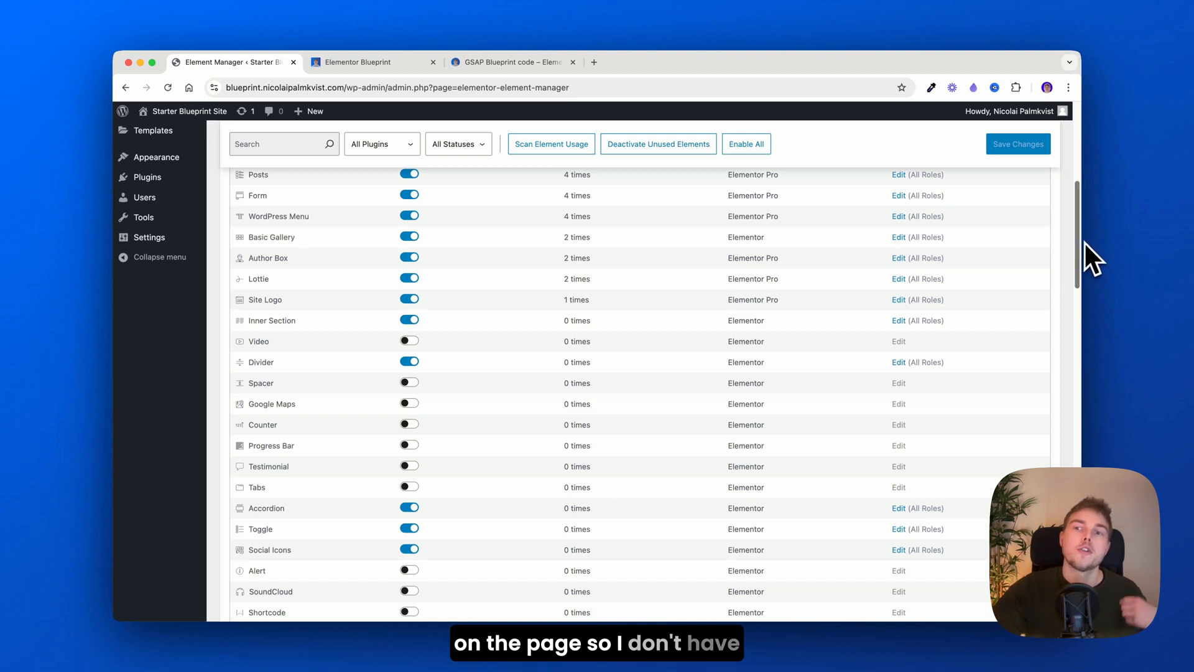
pyautogui.scroll(-3)
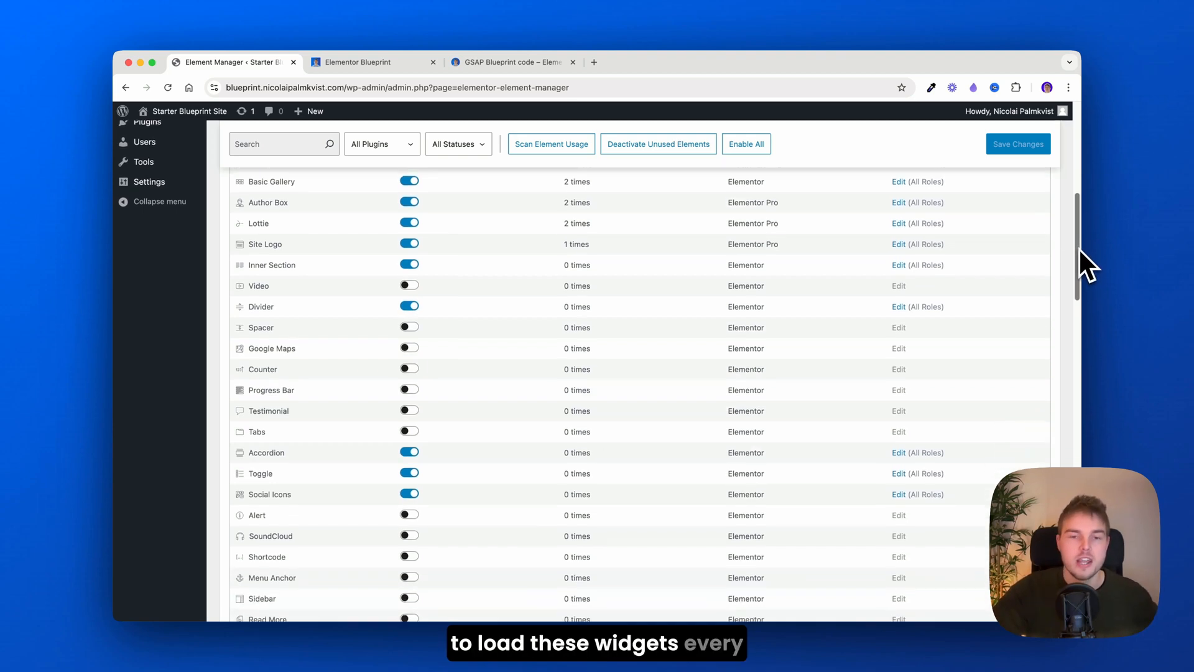
pyautogui.scroll(-3)
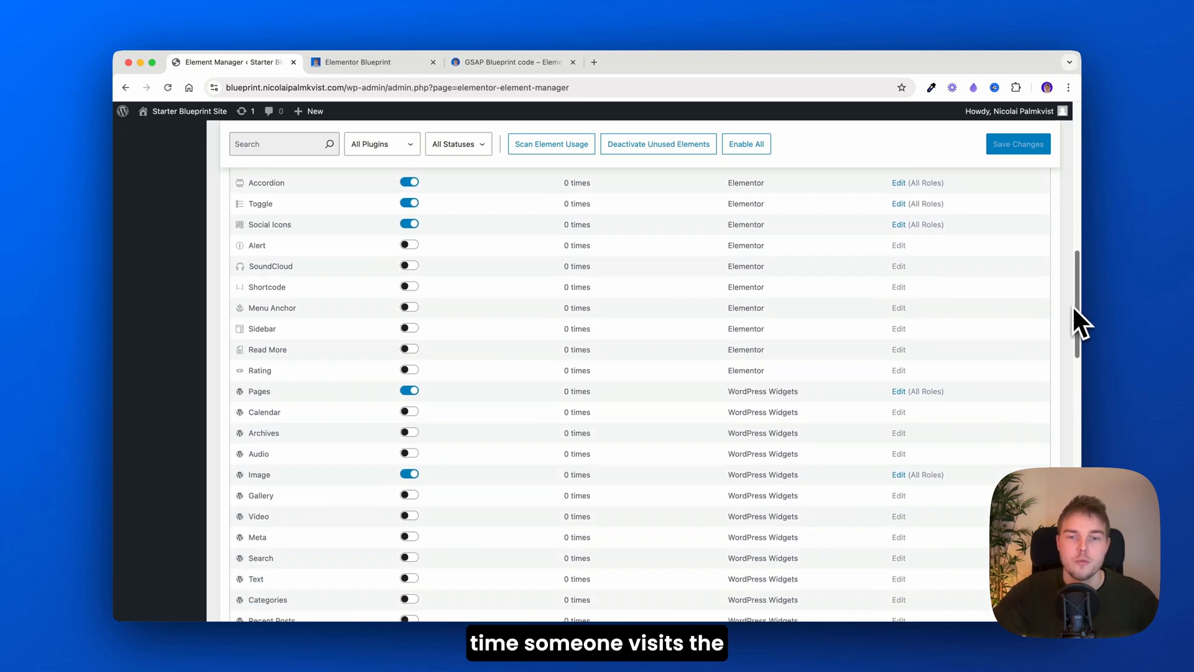
# Filter the Element Manager status dropdown to Active widgets.
pyautogui.click(347, 62)
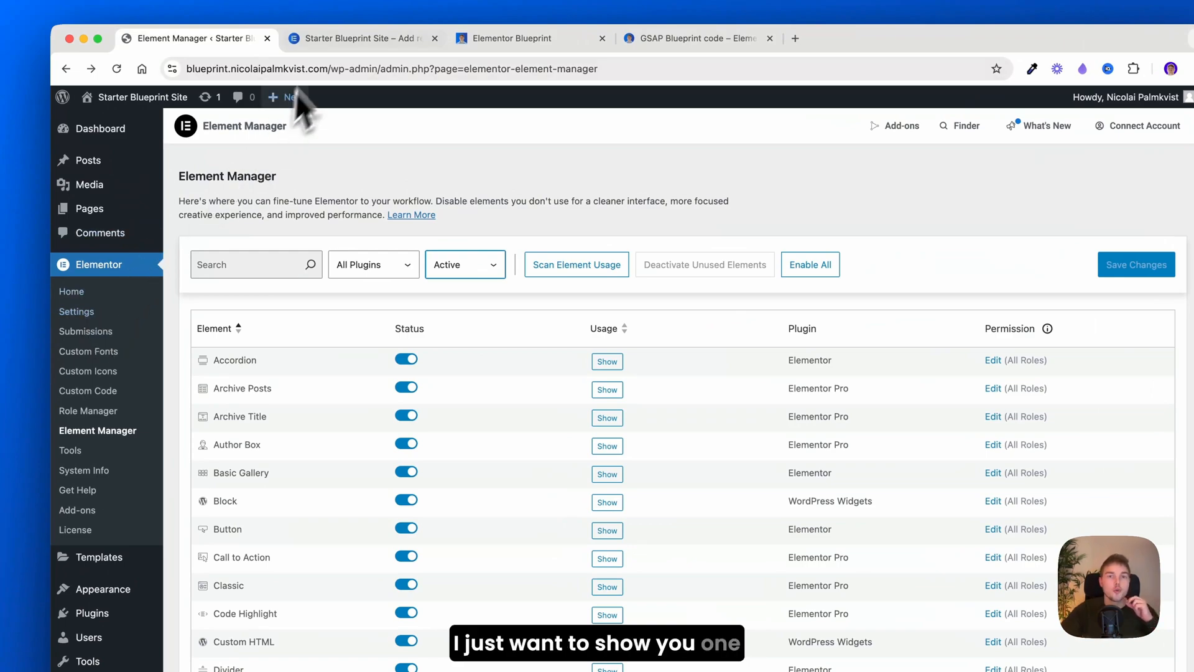
# Switch to the live site and scroll its About us page animations.
pyautogui.click(364, 38)
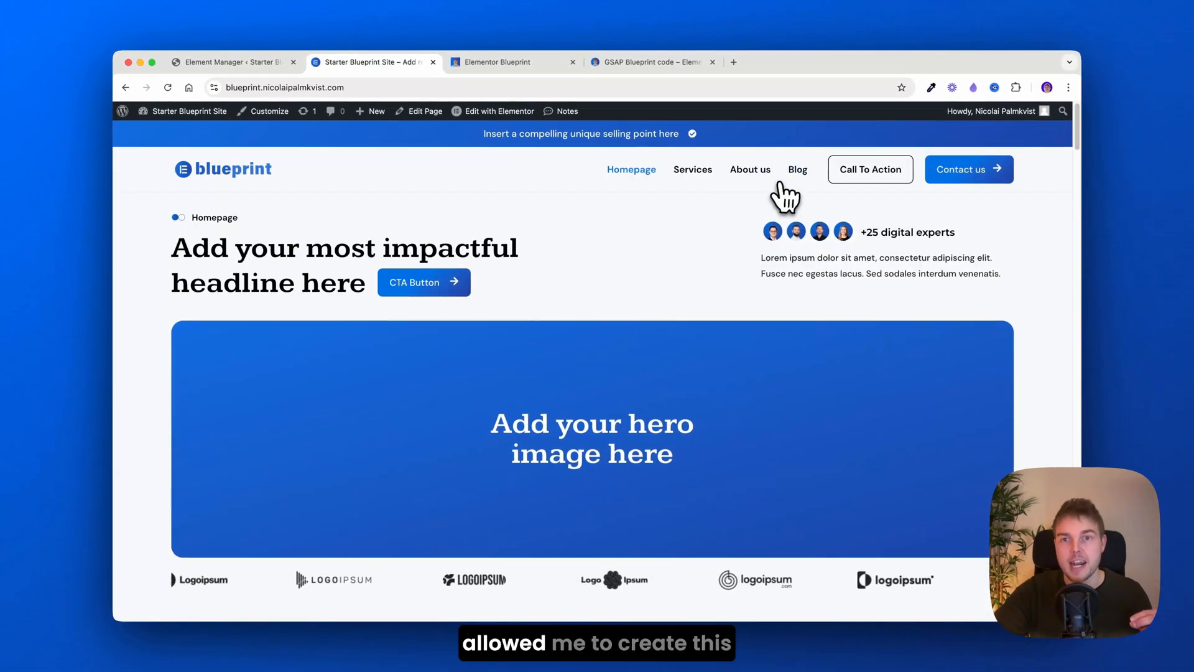
pyautogui.click(749, 169)
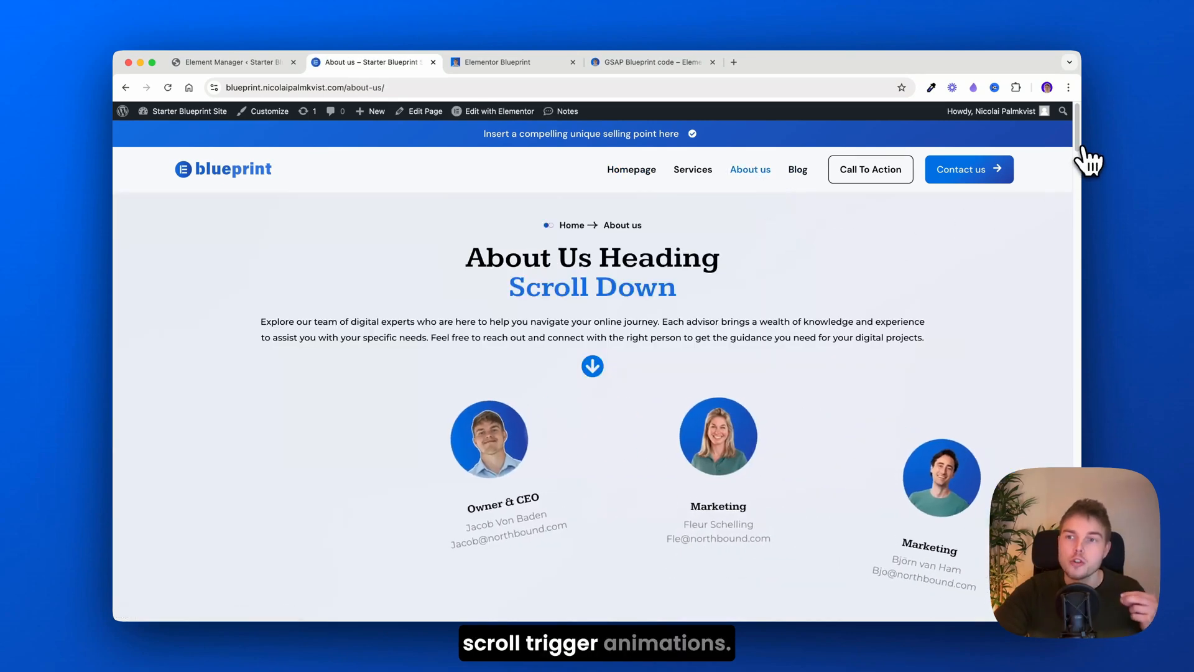
pyautogui.scroll(-3)
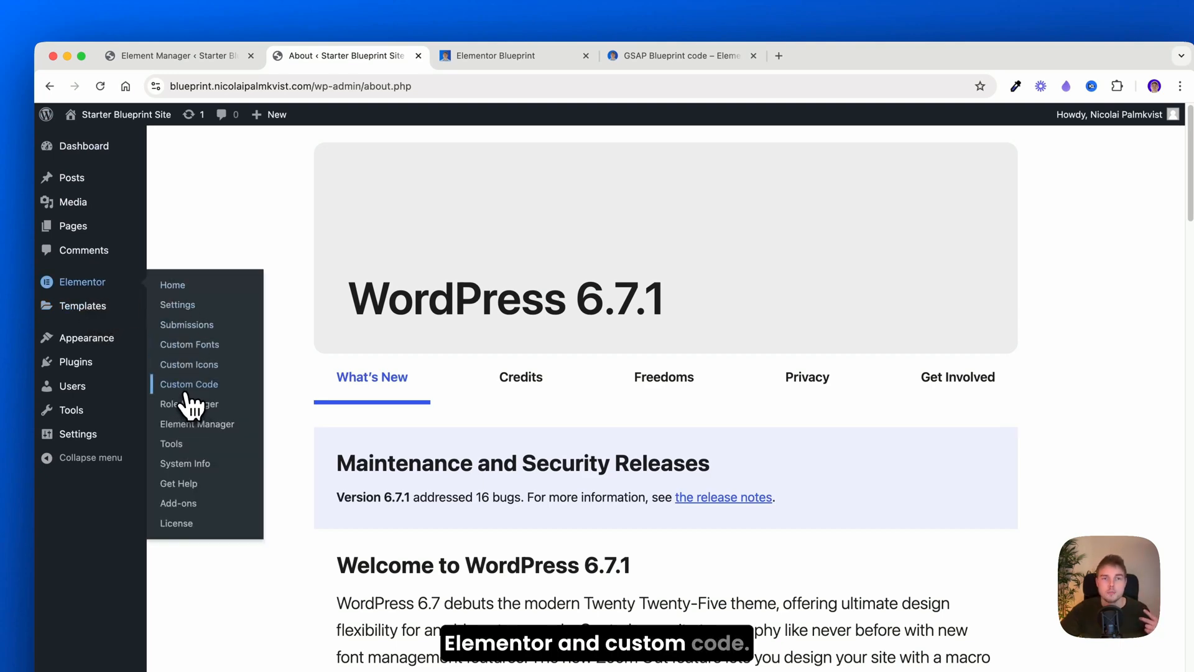
# View the Custom Code list and its site-wide GSAP Library head snippet.
pyautogui.click(189, 383)
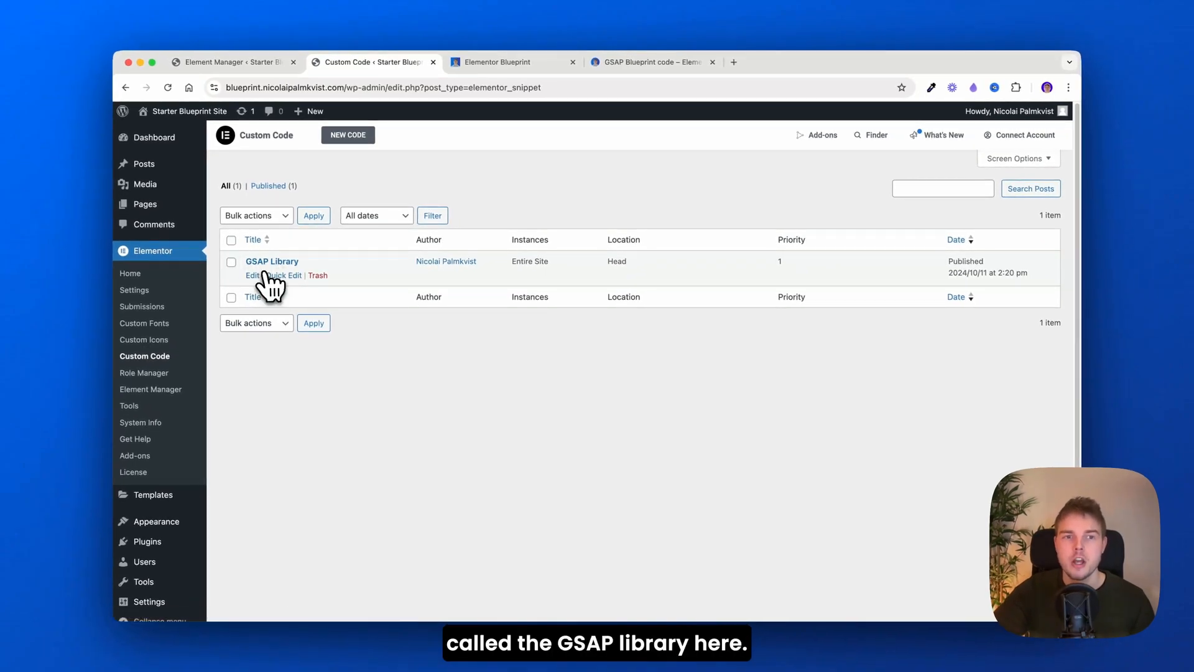
pyautogui.click(272, 261)
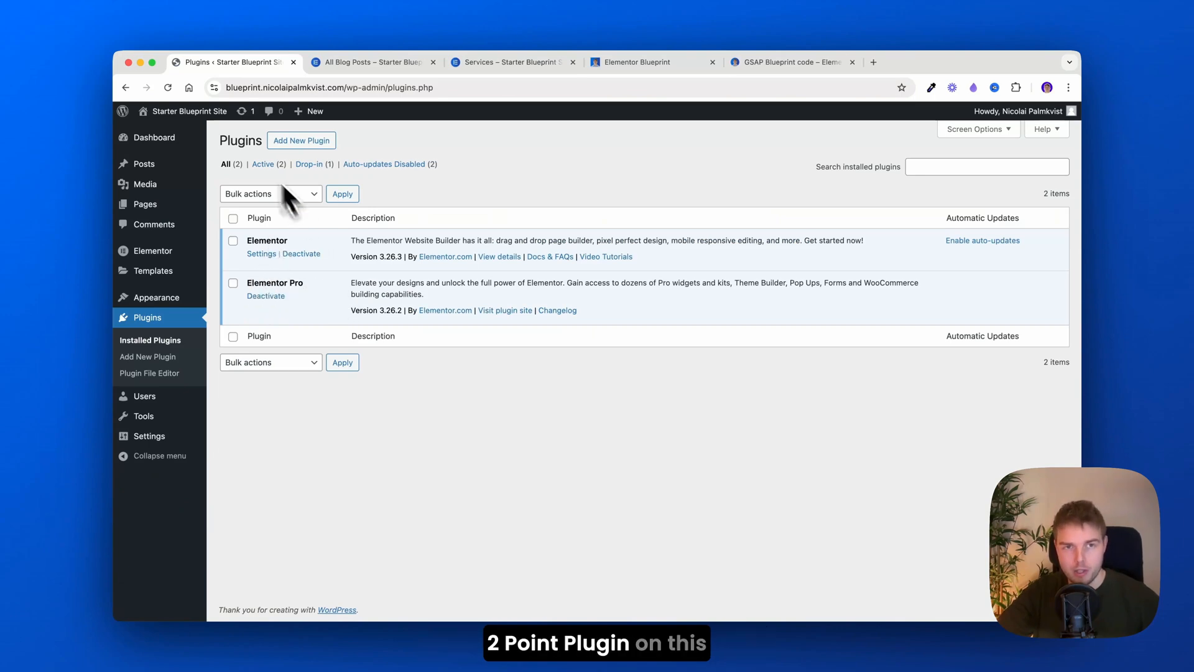
pyautogui.moveTo(155, 298)
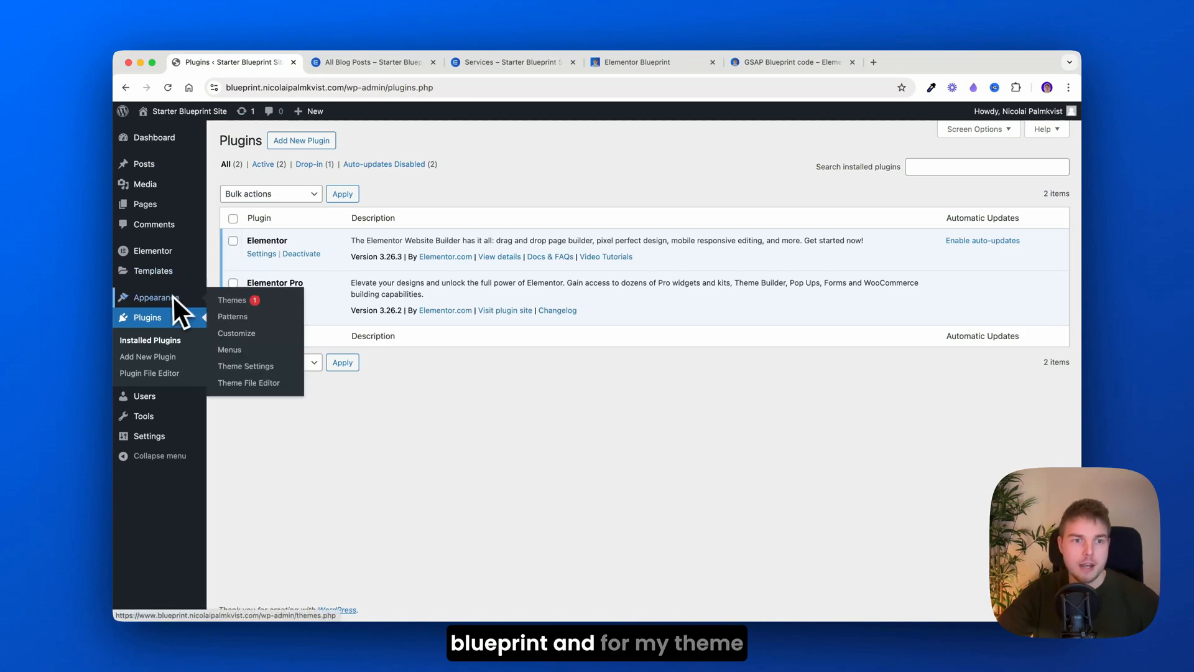
# Check Hello Elementor is the active theme, then open Elementor's General settings.
pyautogui.click(232, 299)
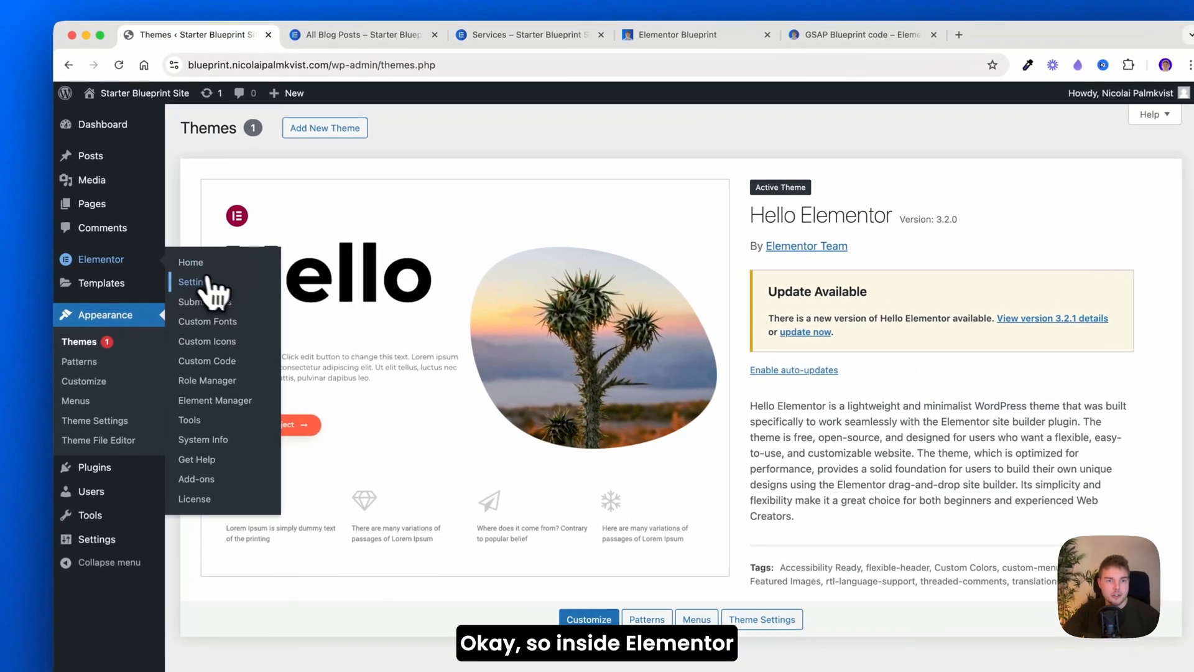
pyautogui.click(191, 282)
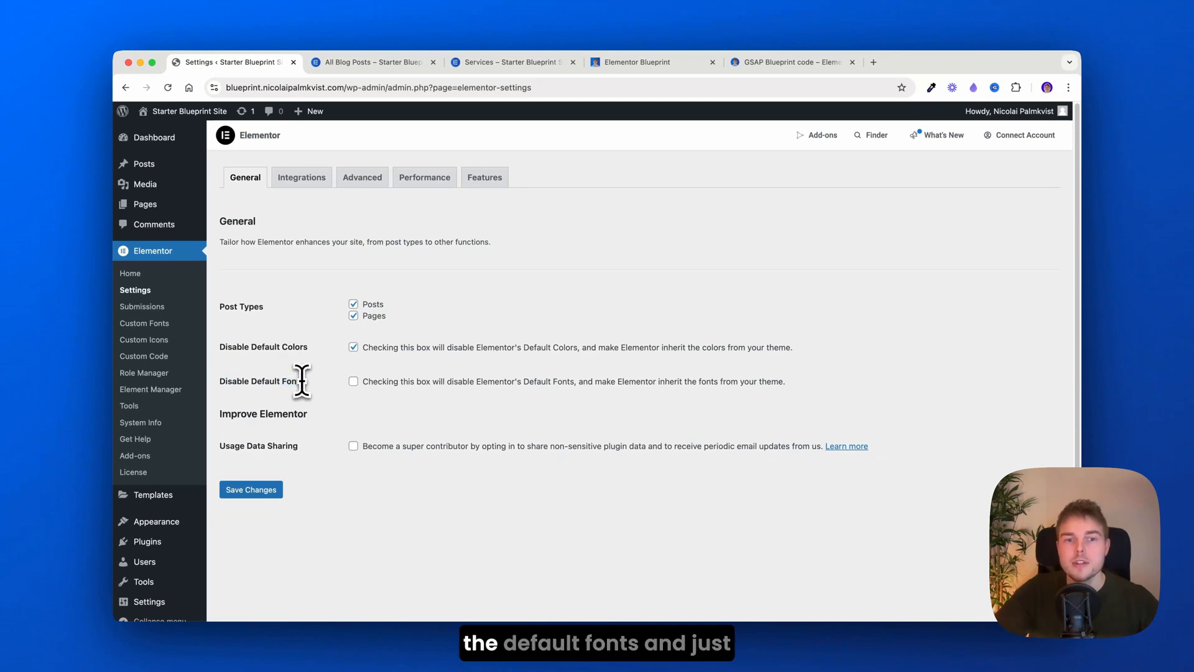
pyautogui.click(144, 323)
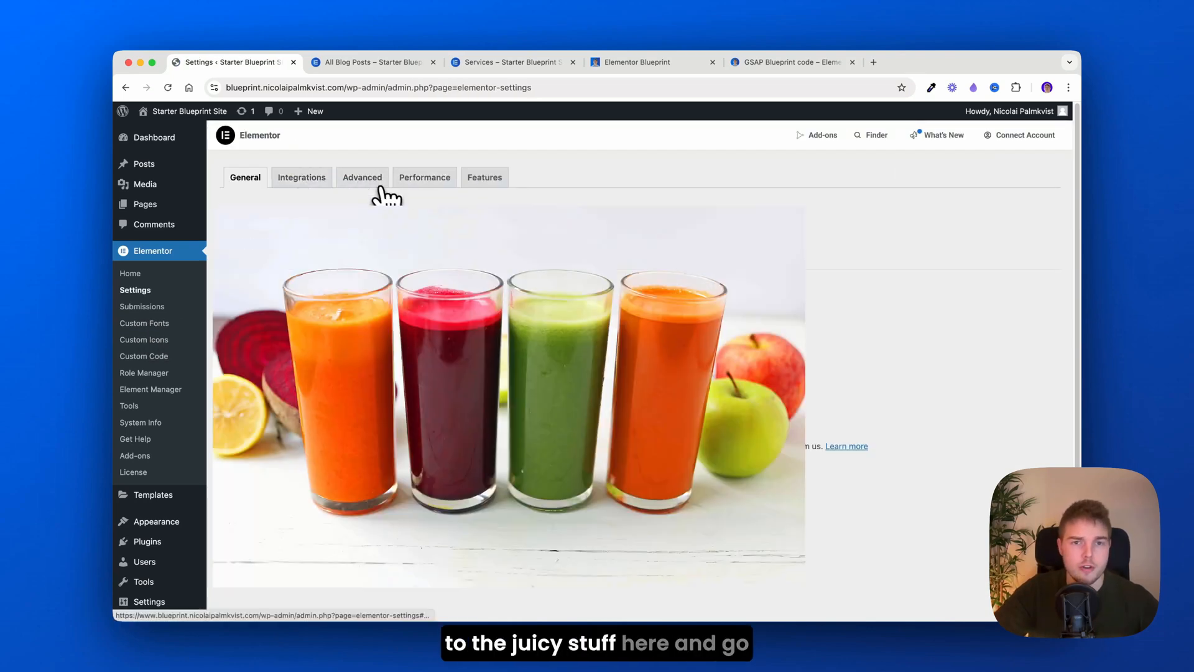
# Scroll Elementor's Advanced tab to the Google Fonts options (enabled, swap loading).
pyautogui.click(362, 176)
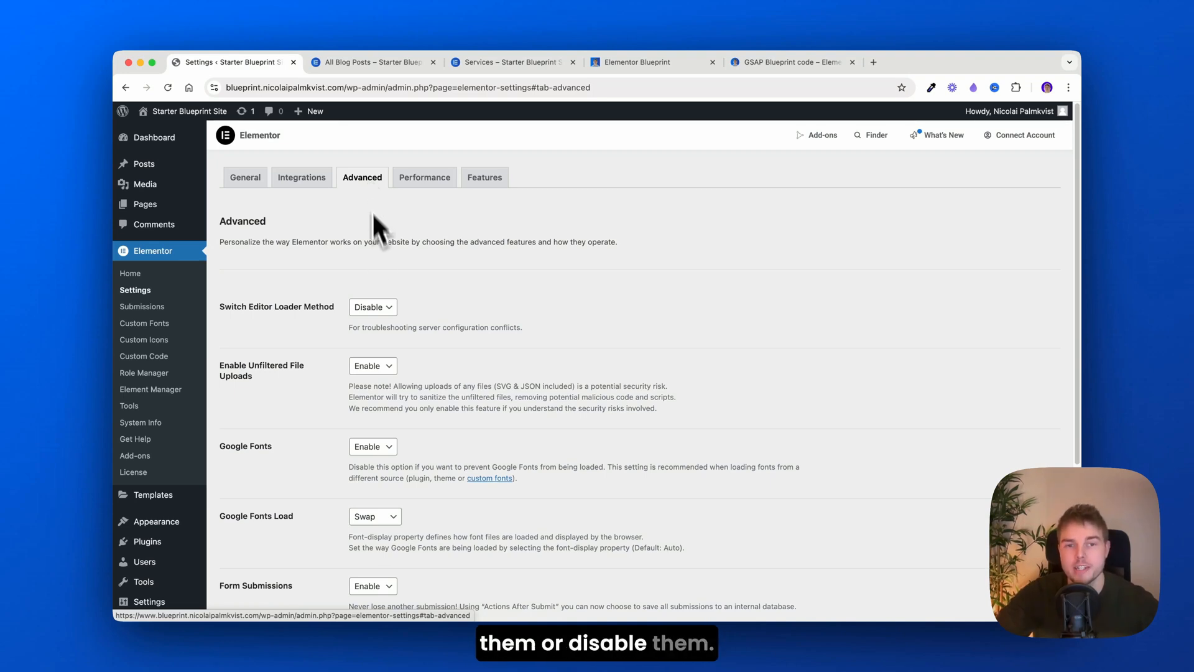
pyautogui.scroll(-3)
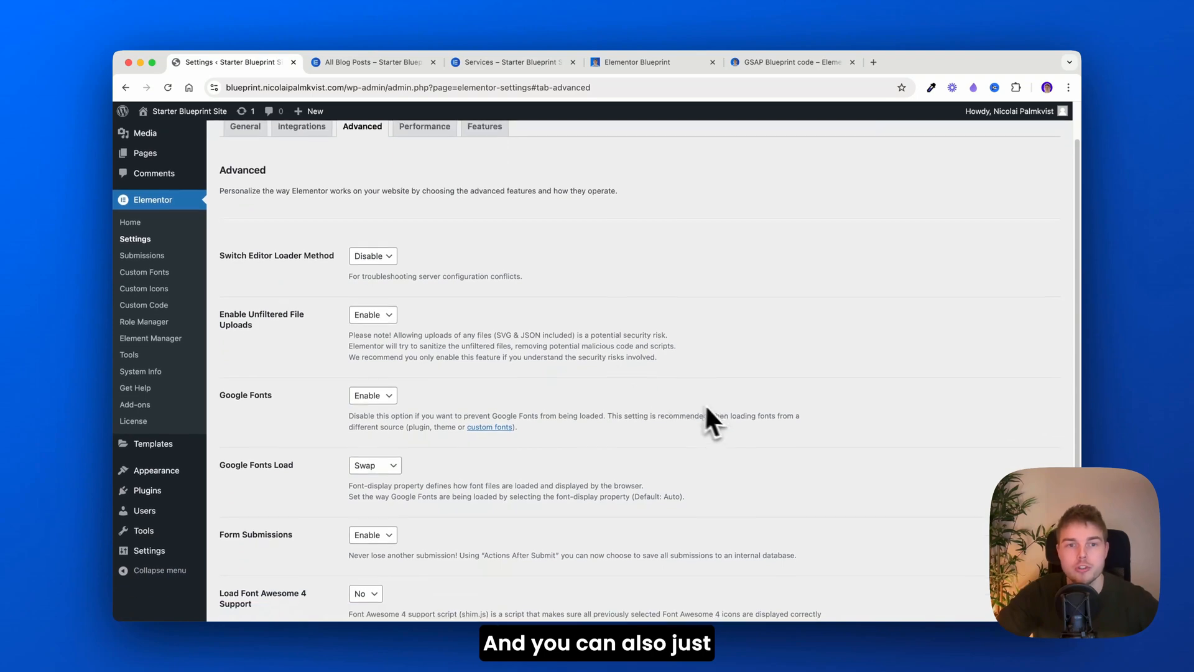
pyautogui.scroll(-3)
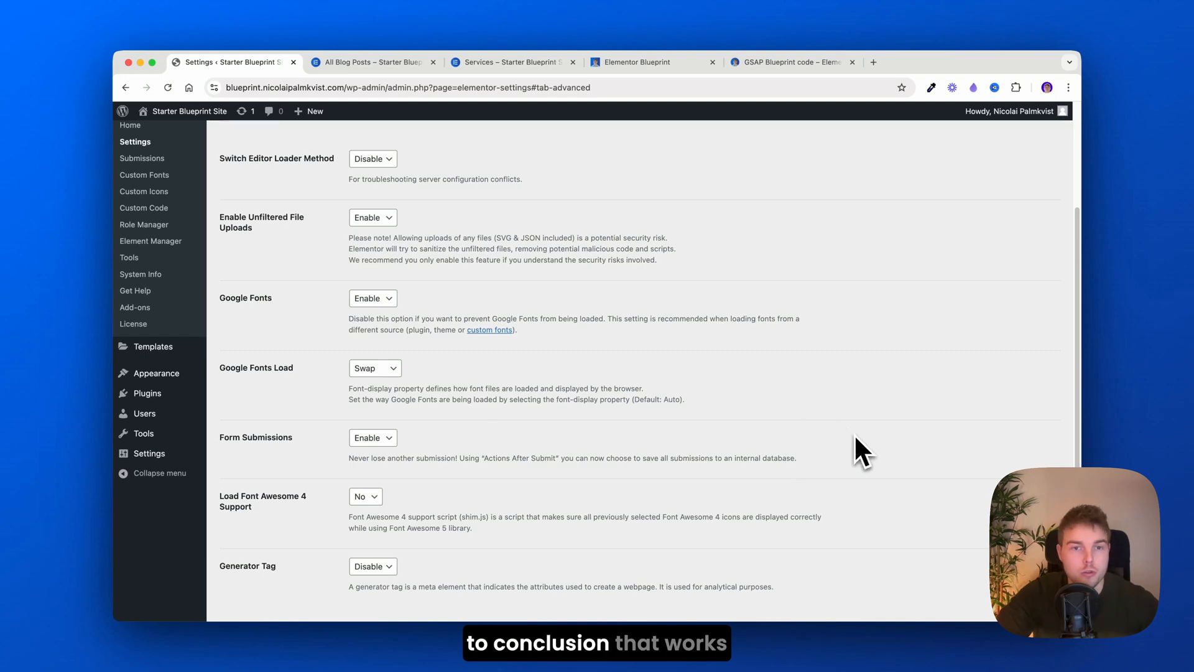
pyautogui.scroll(-3)
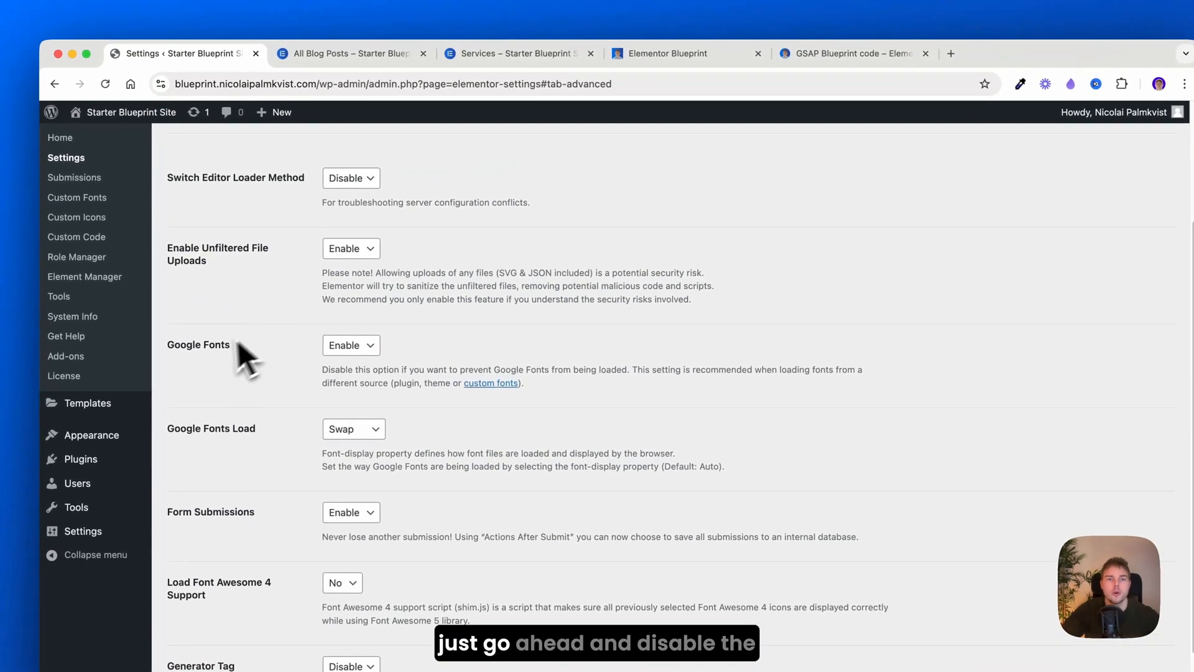
# Set the Google Fonts option to Disable.
pyautogui.click(349, 345)
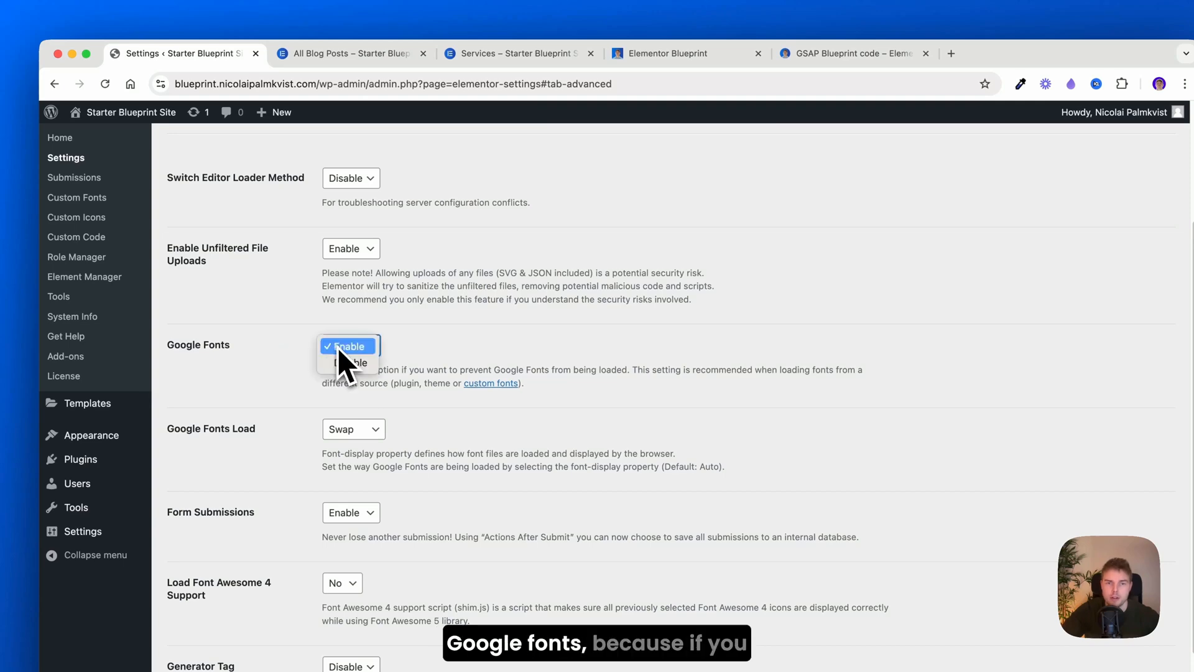
pyautogui.click(346, 362)
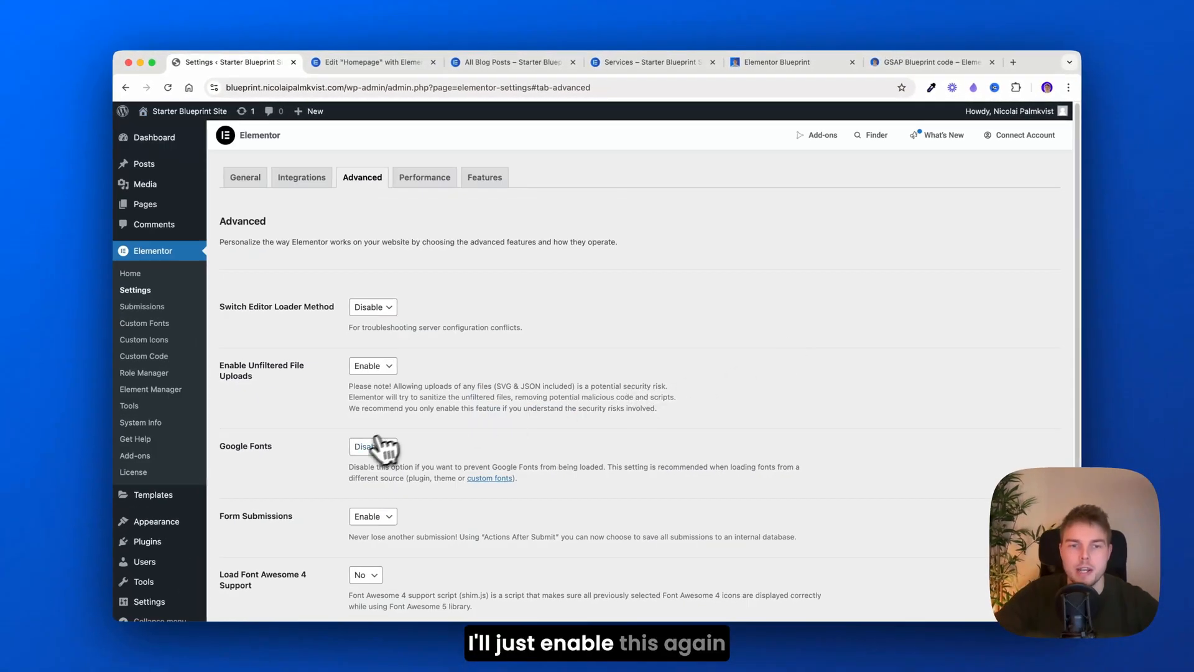
# Set Google Fonts to Enable and review the remaining Advanced options, including swap loading.
pyautogui.click(373, 446)
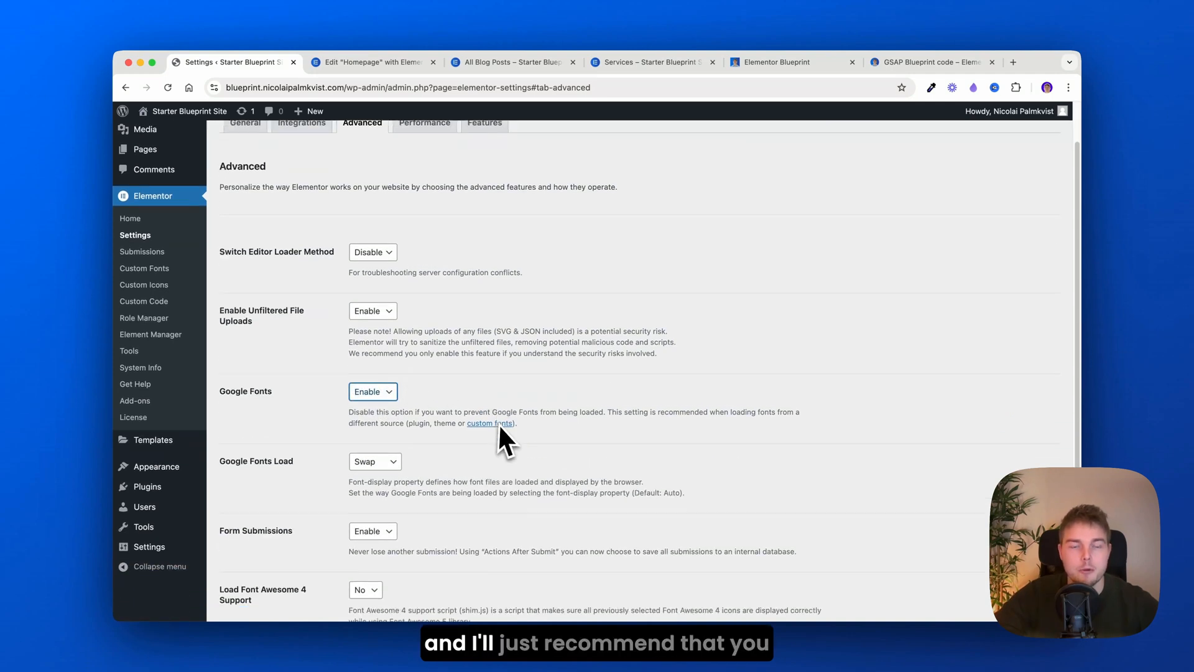
pyautogui.scroll(-3)
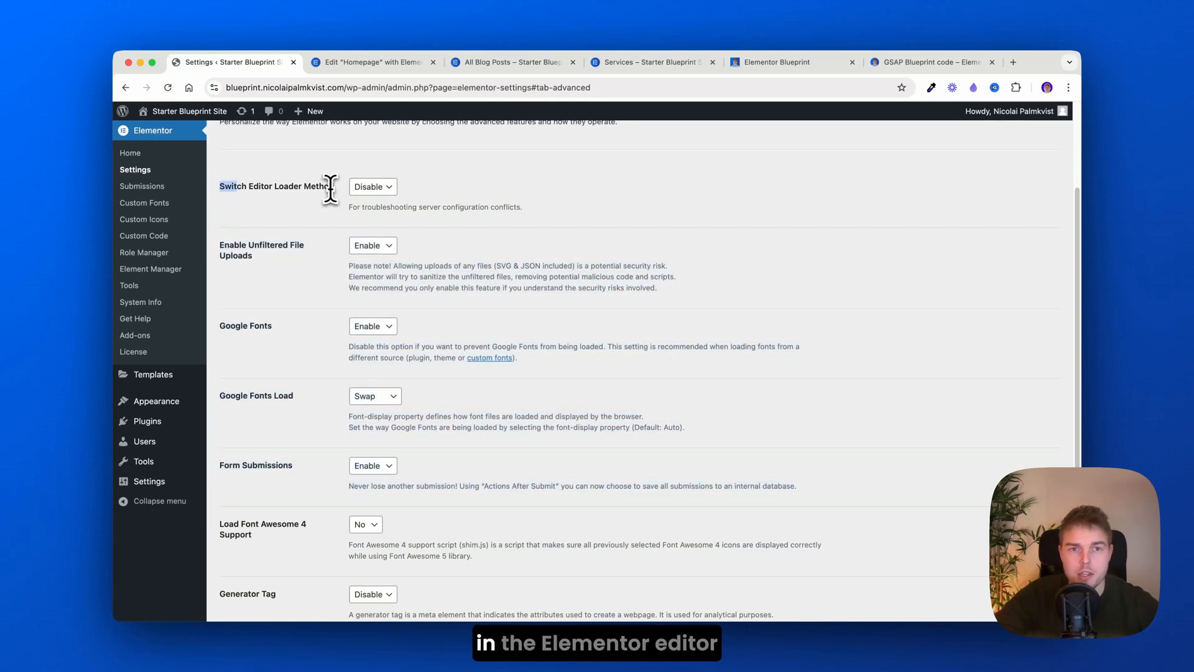
pyautogui.scroll(-3)
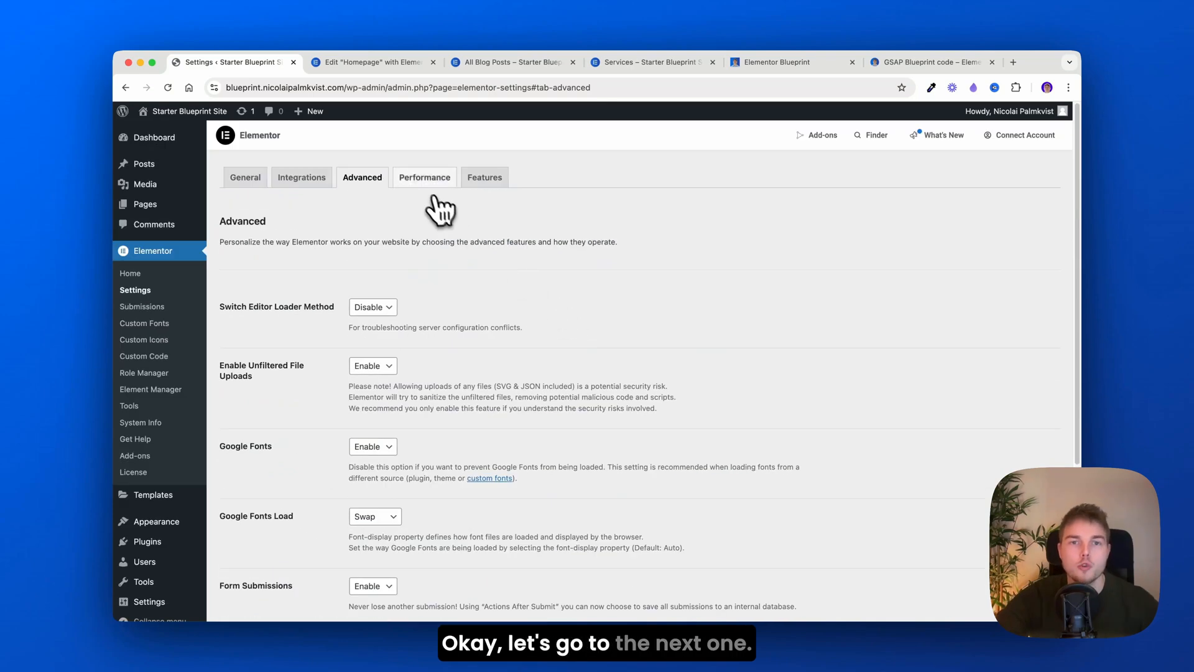
# Review the Performance tab: External File CSS, optimized image loading and lazy-loaded backgrounds.
pyautogui.click(424, 176)
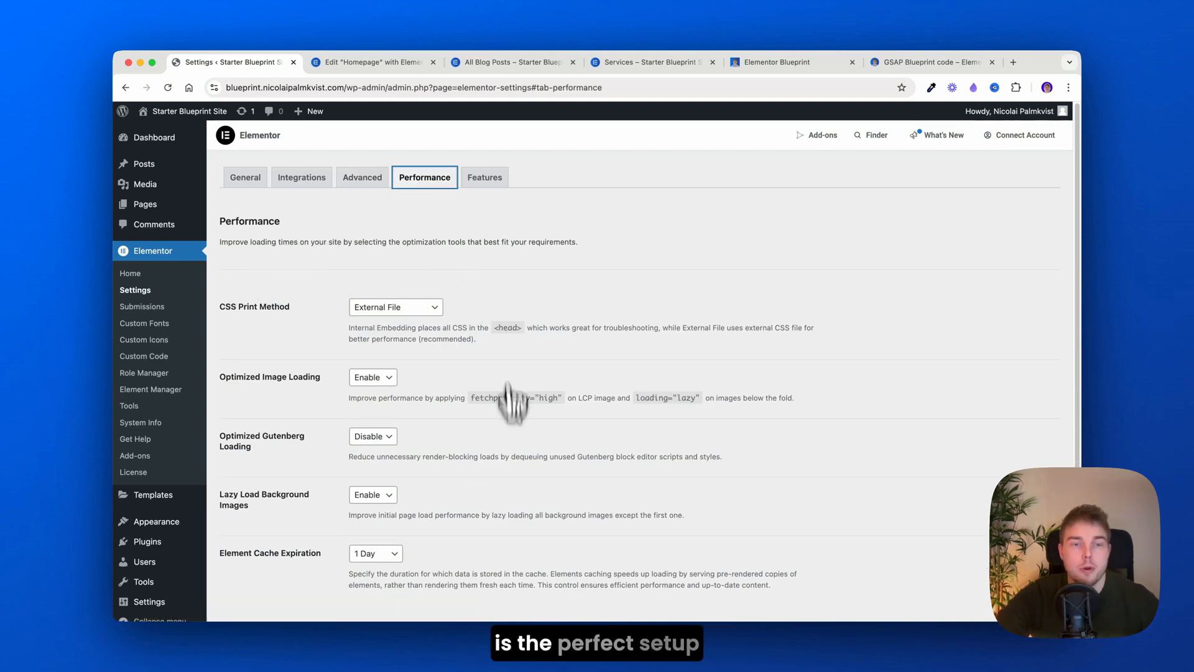
pyautogui.scroll(-3)
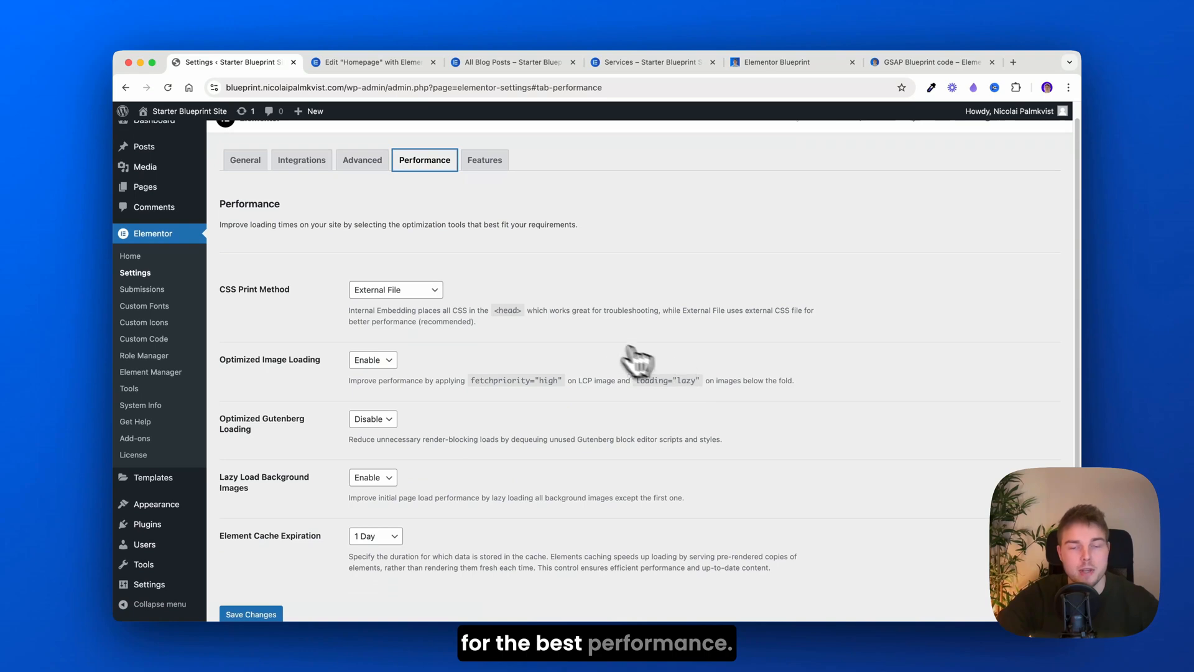
pyautogui.moveTo(451, 298)
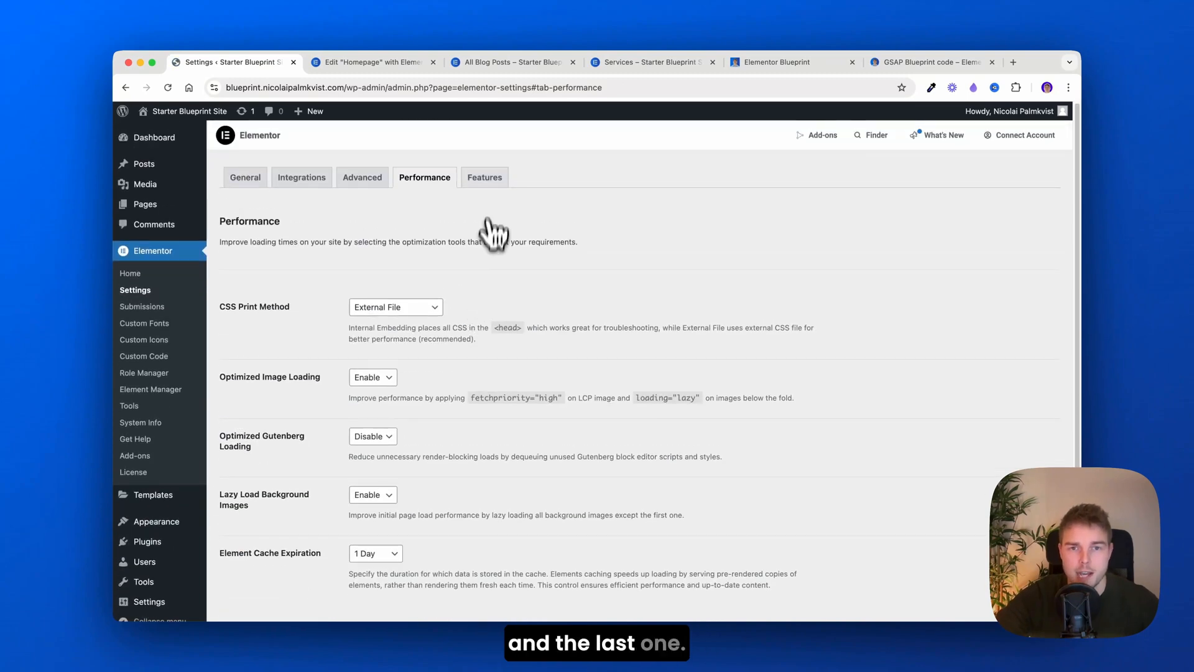
# Review the Features tab's experiments and stable features, noting Element Caching, Inline Font Icons and Container active.
pyautogui.click(485, 177)
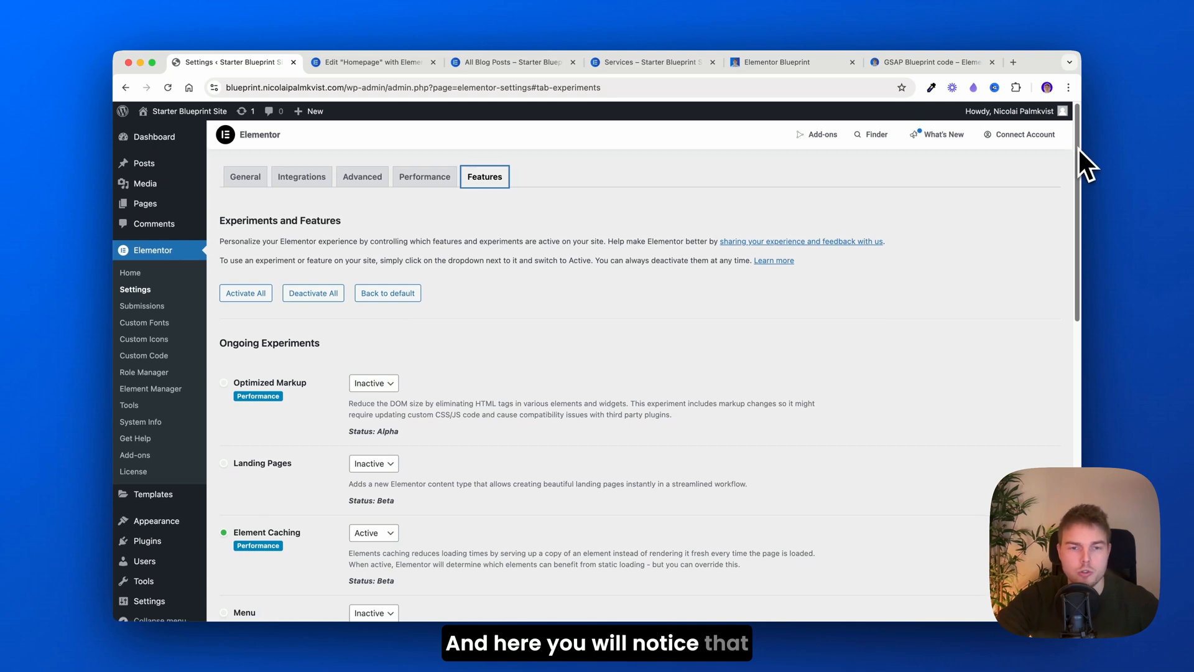
pyautogui.scroll(-3)
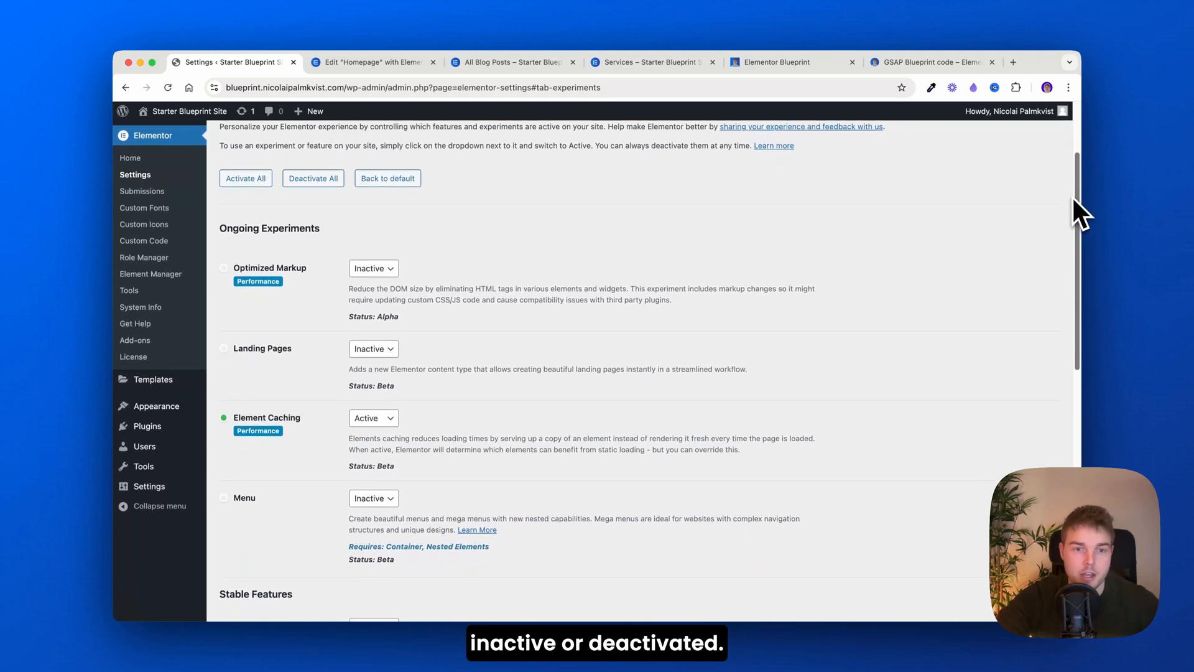
pyautogui.scroll(-3)
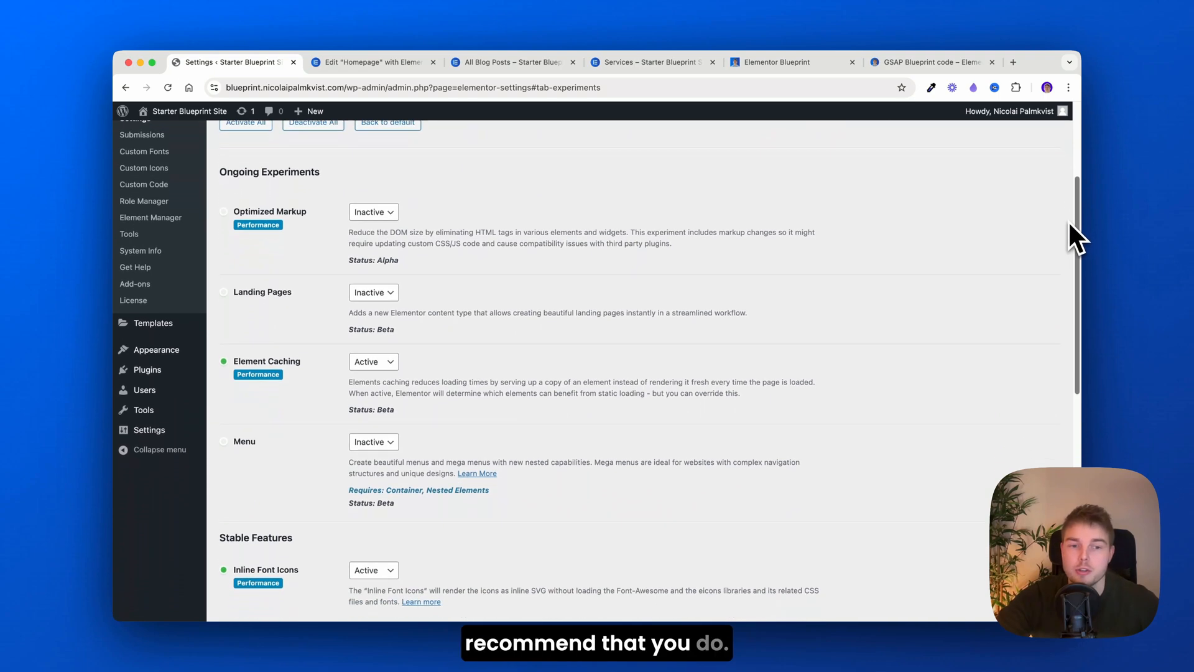
pyautogui.scroll(-3)
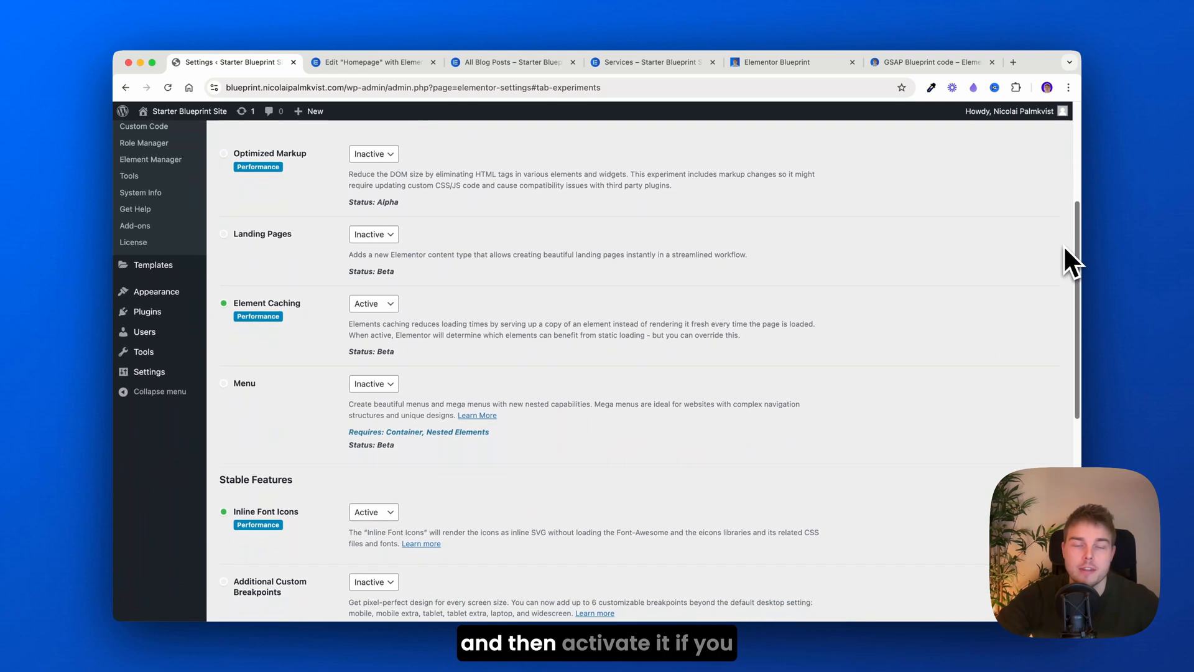
pyautogui.scroll(-3)
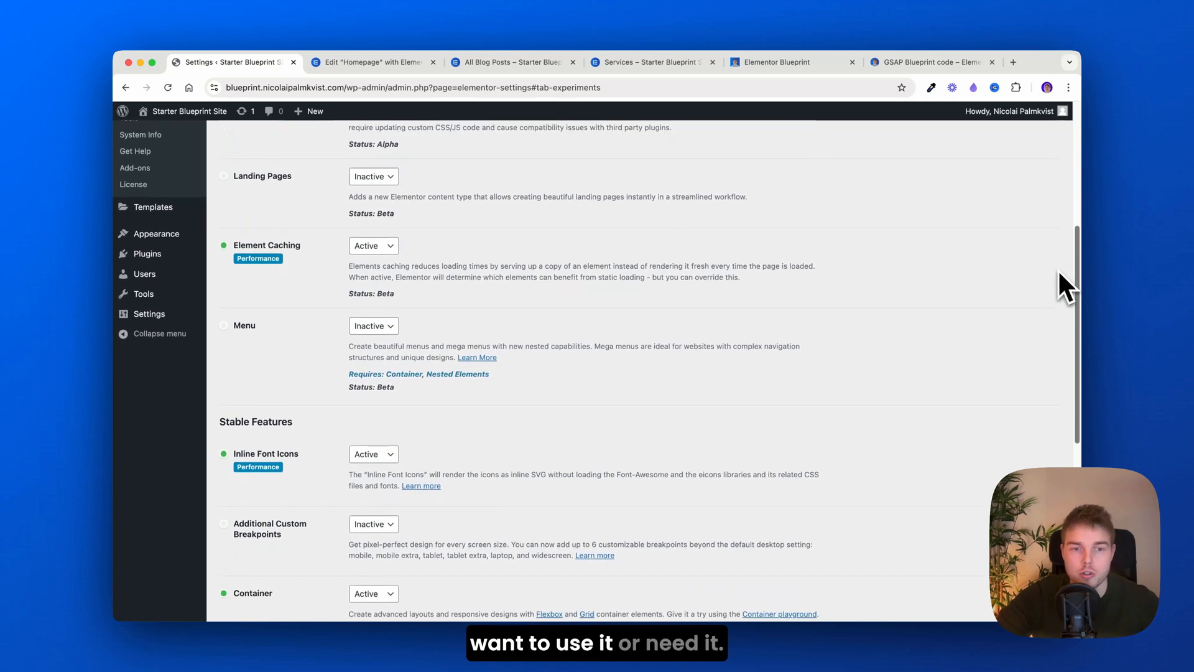
pyautogui.scroll(-3)
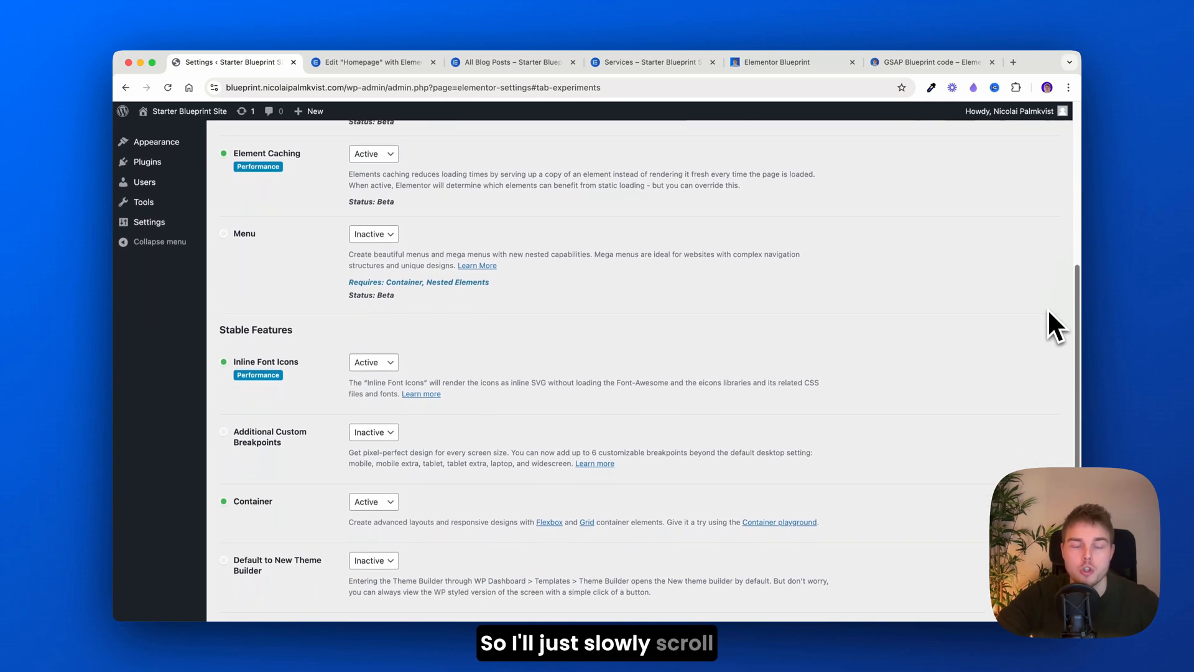
pyautogui.scroll(-3)
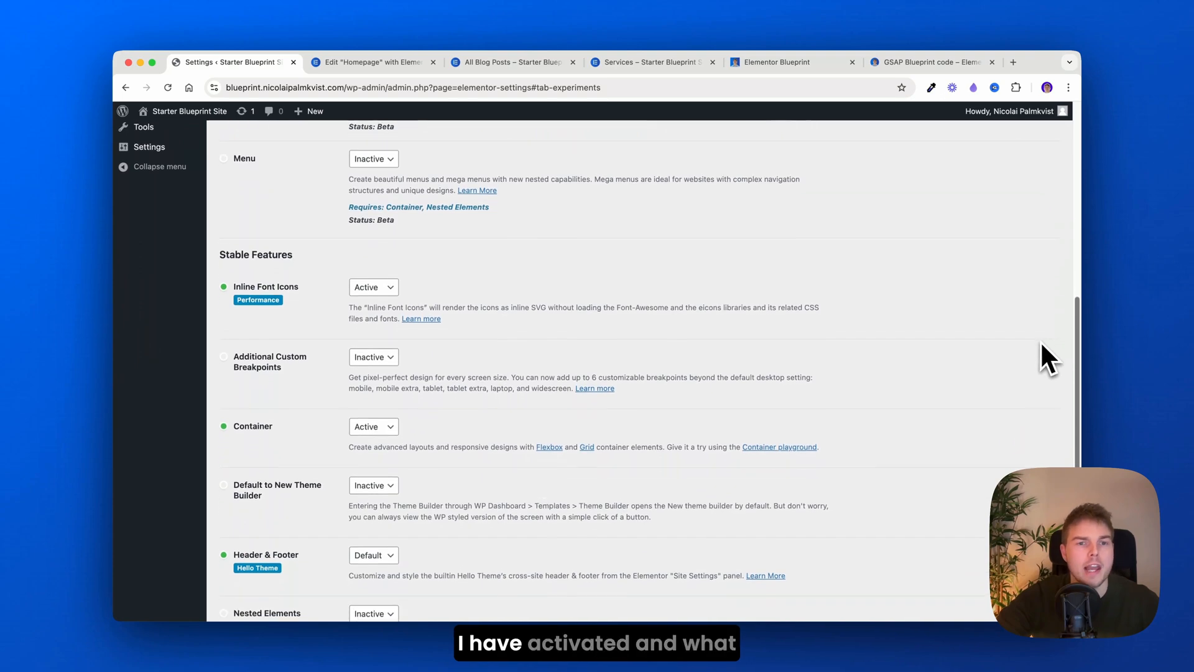